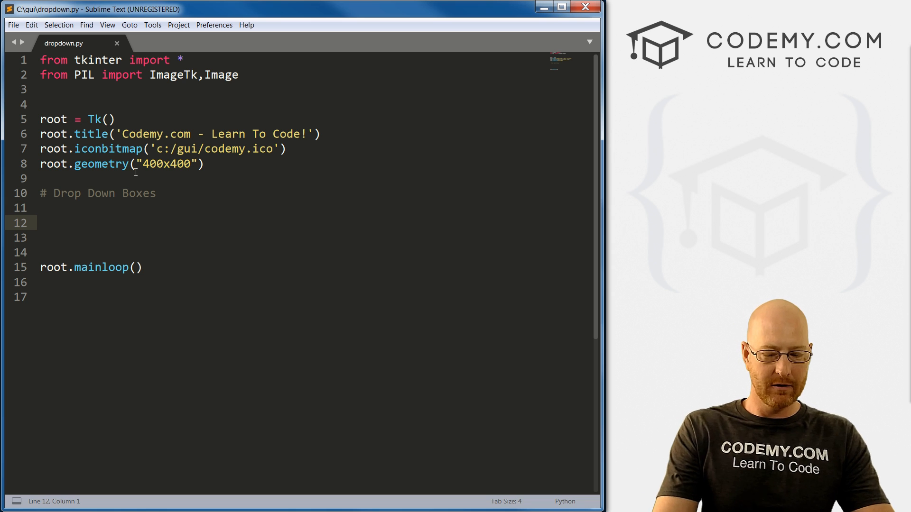
Step: Write drop = OptionMenu(root, clicked, "Monday", "Tuesday", "Wednesday", "Thursday"...) and drop.pack()
{"action": "type", "text": "drop = OptionMe"}
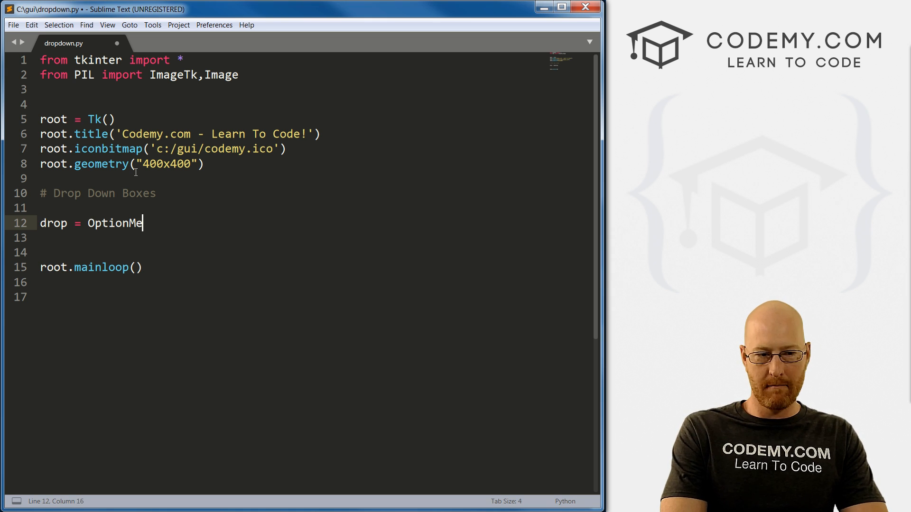
{"action": "type", "text": "nu(root"}
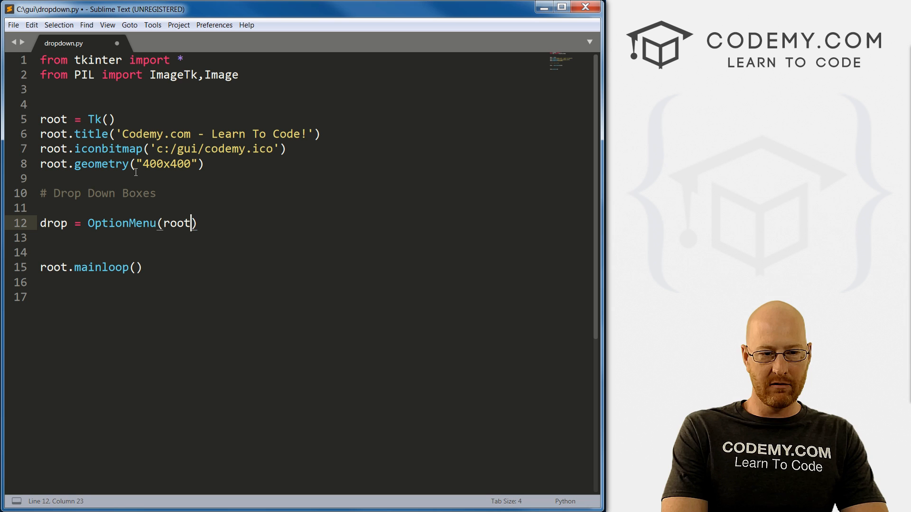
{"action": "type", "text": ","}
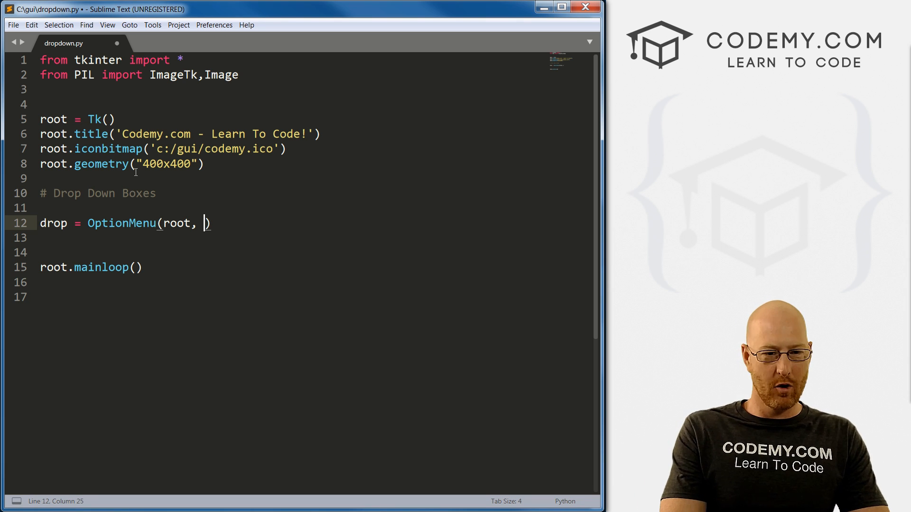
{"action": "type", "text": "clicked, \""}
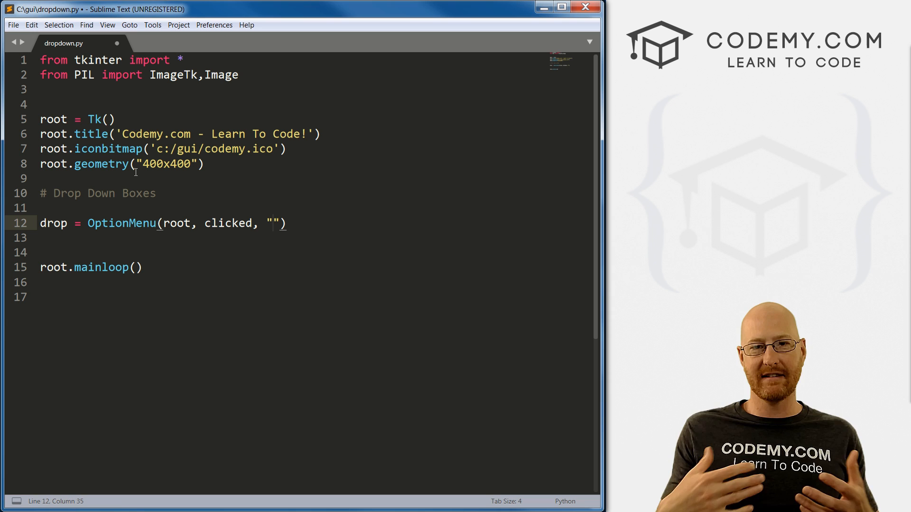
{"action": "type", "text": "Monday\", \"T"}
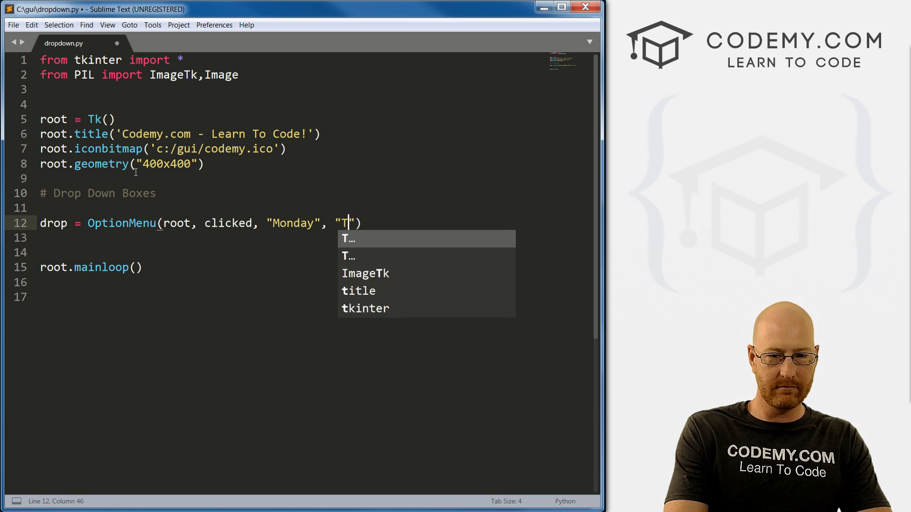
{"action": "type", "text": "uesday"}
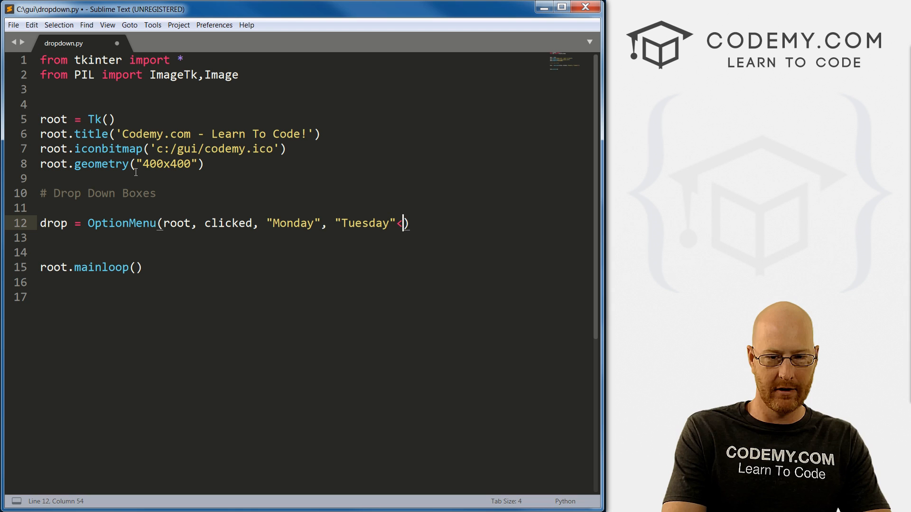
{"action": "type", "text": ", \"We"}
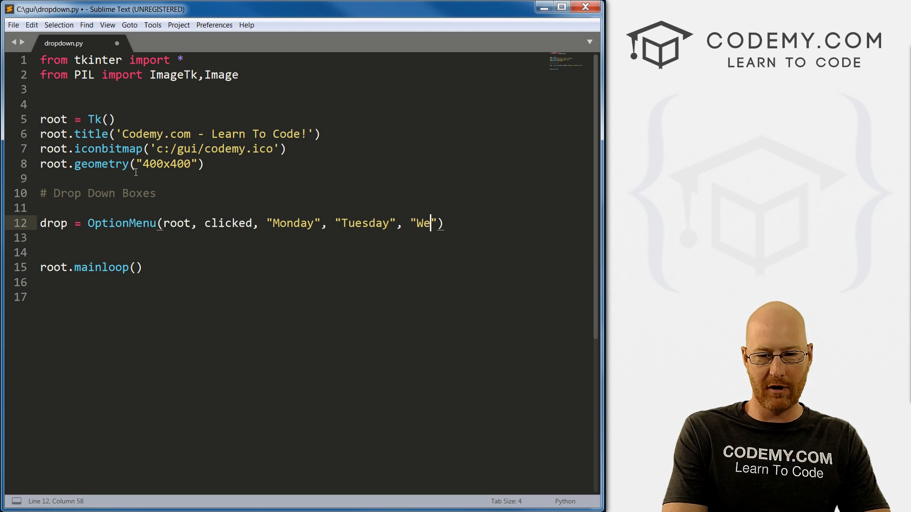
{"action": "type", "text": "dnesday"}
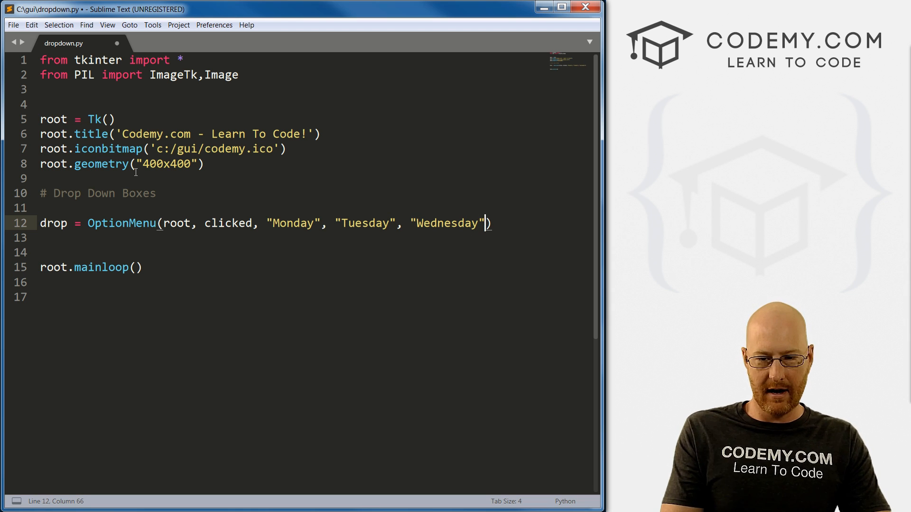
{"action": "type", "text": ", \"Thurd"}
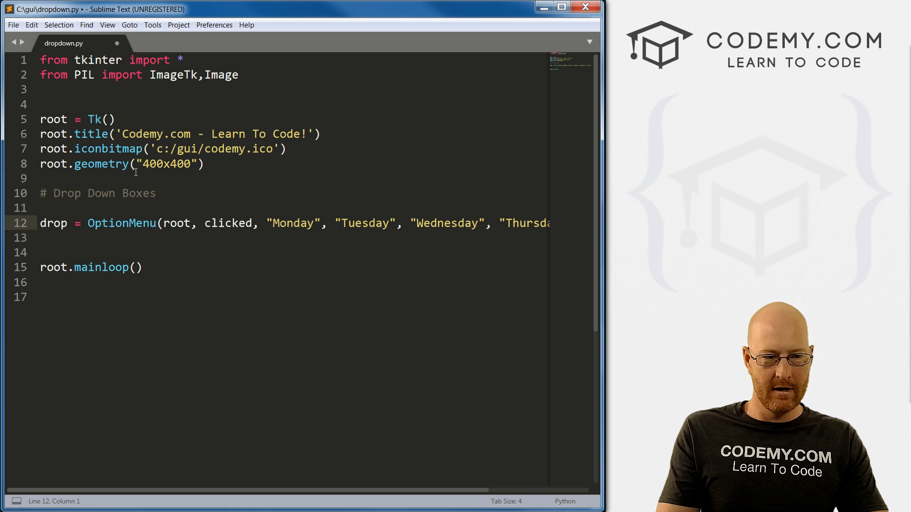
{"action": "type", "text": "drop"}
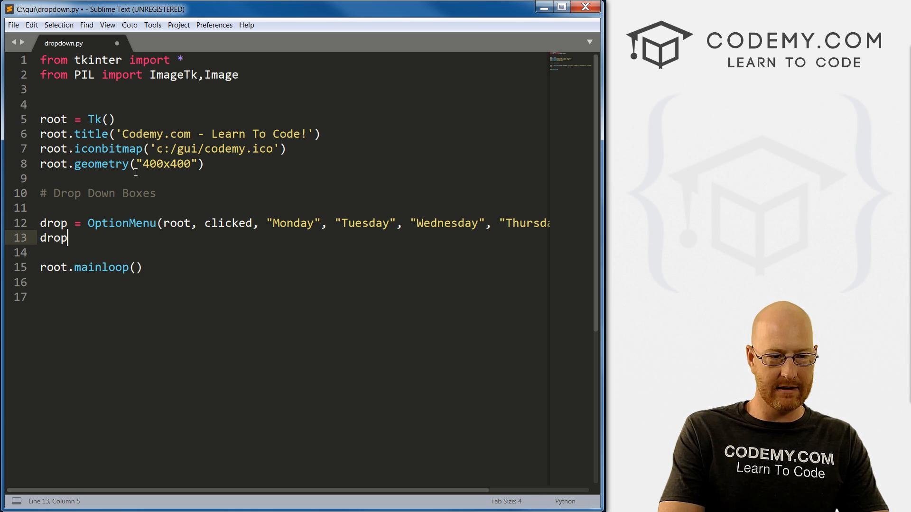
{"action": "type", "text": ".pack()"}
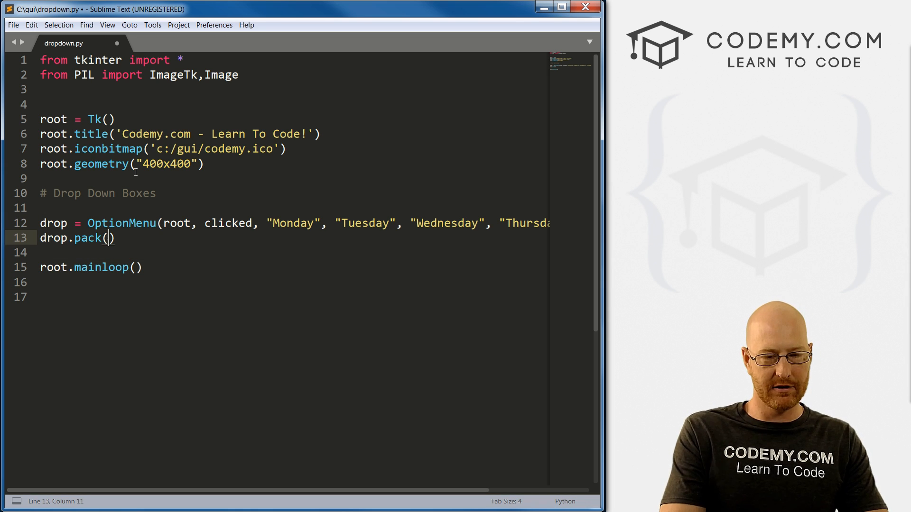
Step: Declare clicked = StringVar() on the line above the OptionMenu and save the script
{"action": "double_click", "coordinate": [228, 223]}
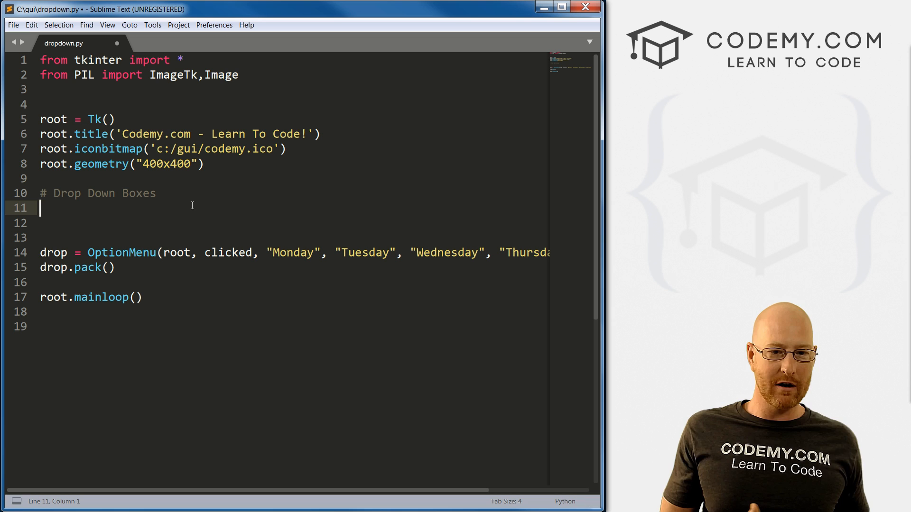
{"action": "left_click", "coordinate": [266, 252]}
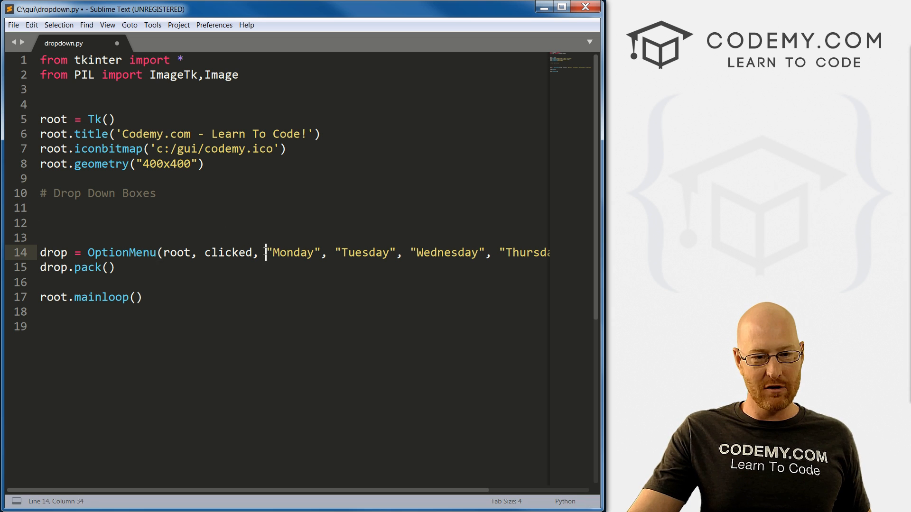
{"action": "left_click_drag", "start_coordinate": [267, 252], "coordinate": [369, 252]}
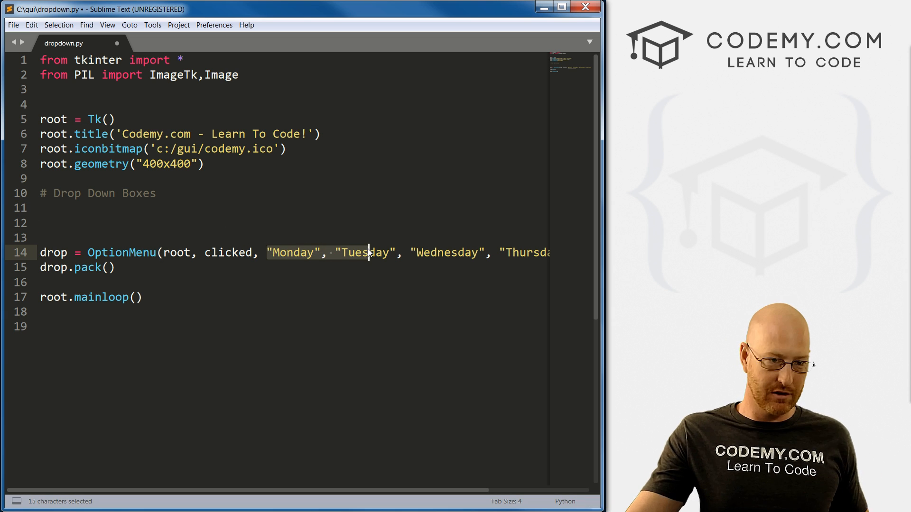
{"action": "type", "text": "clicked"}
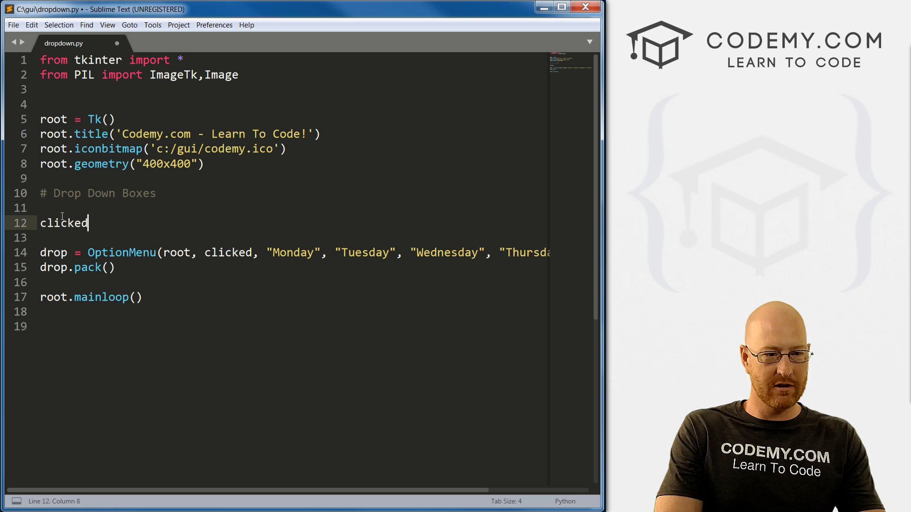
{"action": "type", "text": "= String"}
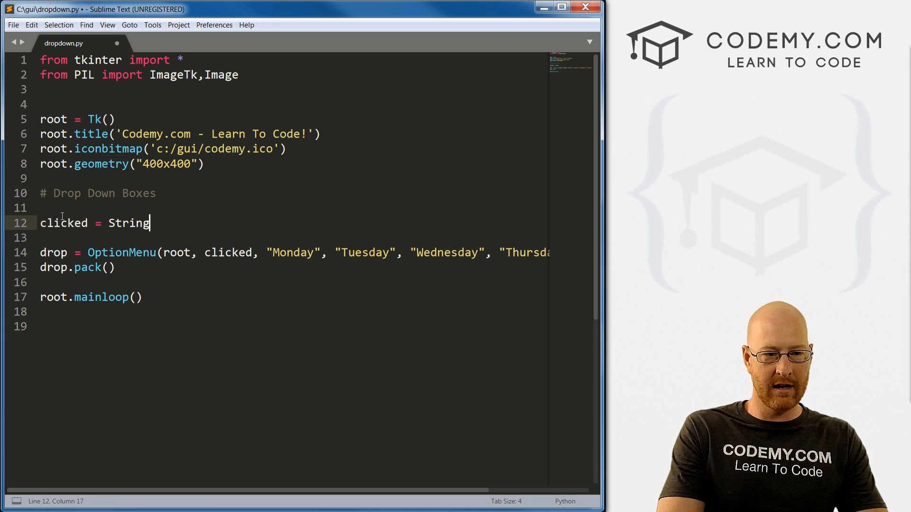
{"action": "type", "text": "Var()"}
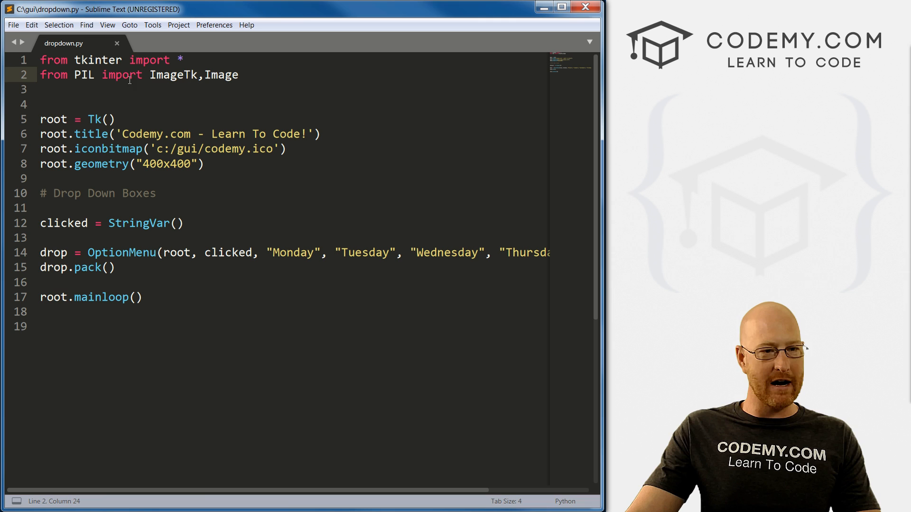
{"action": "left_click", "coordinate": [40, 208]}
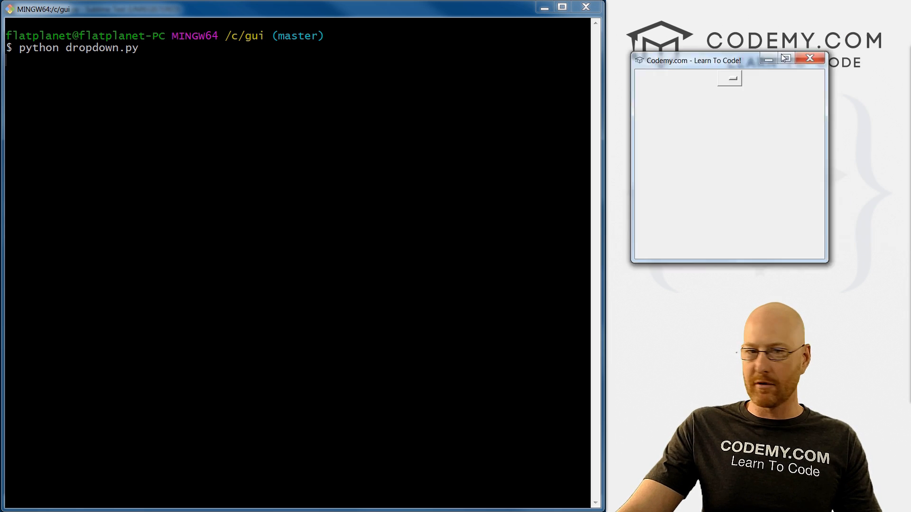
Step: Test the running dropdown by choosing Tuesday, then close the app window
{"action": "left_click_drag", "start_coordinate": [693, 60], "coordinate": [204, 75]}
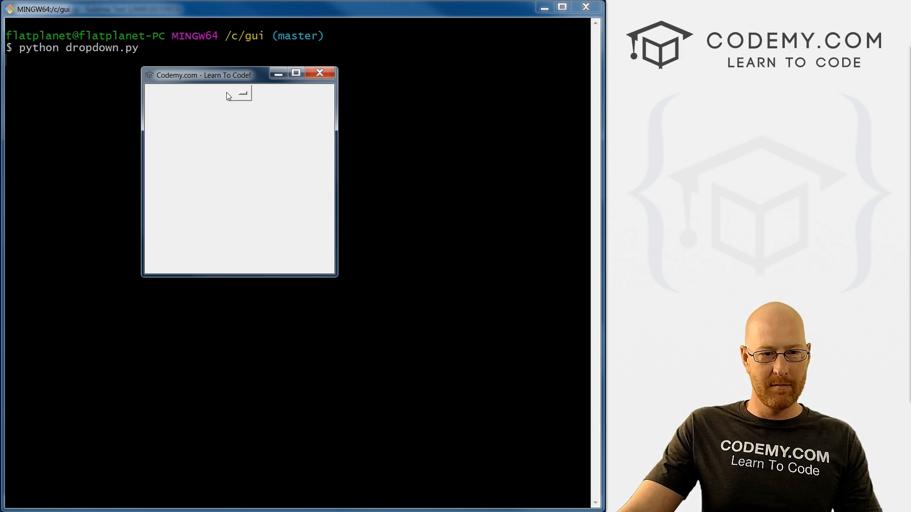
{"action": "left_click", "coordinate": [238, 93]}
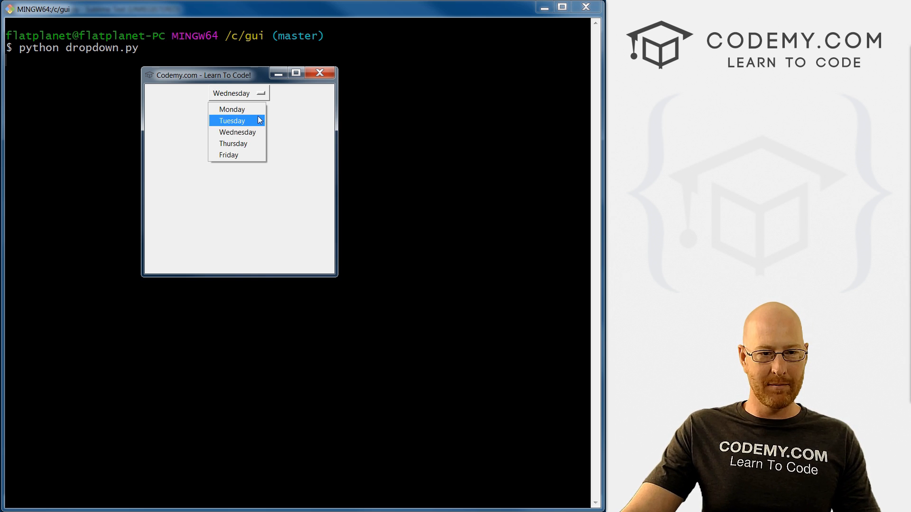
{"action": "left_click", "coordinate": [231, 120]}
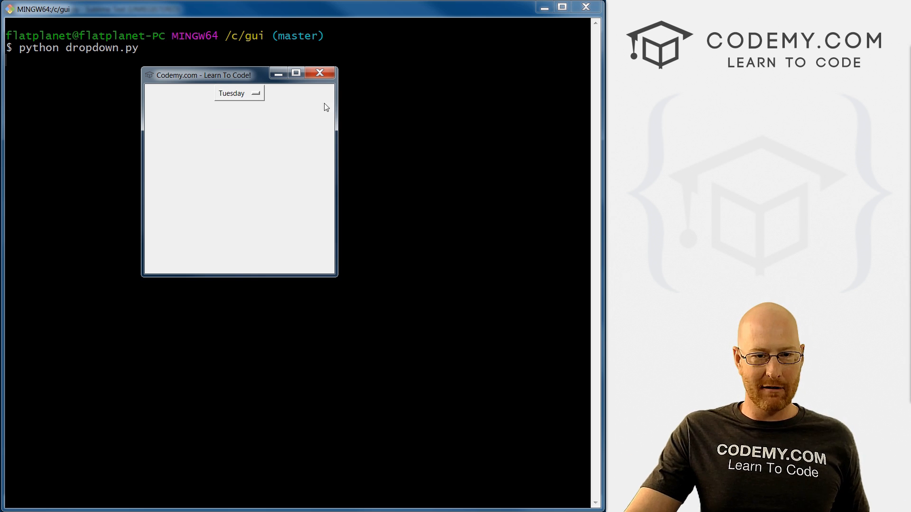
{"action": "left_click", "coordinate": [319, 72]}
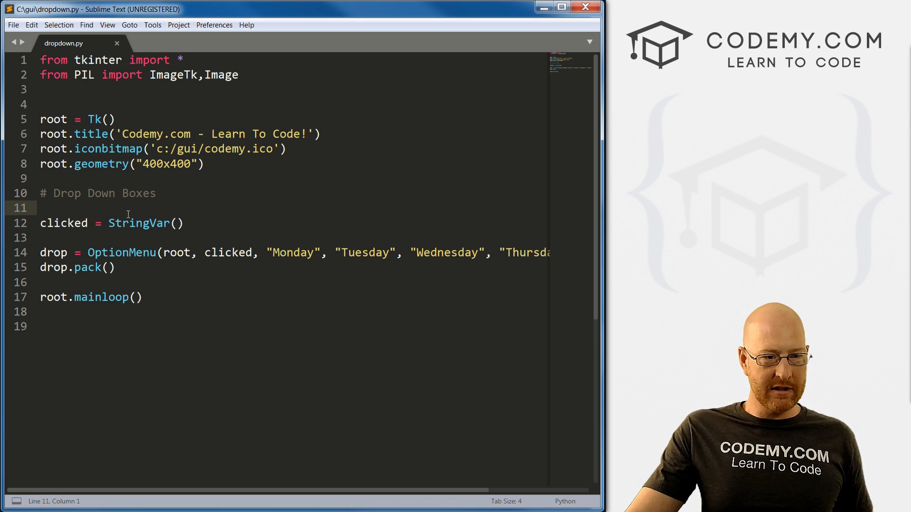
Step: Add clicked.set("Monday") on a new line below the StringVar declaration
{"action": "key", "text": "enter"}
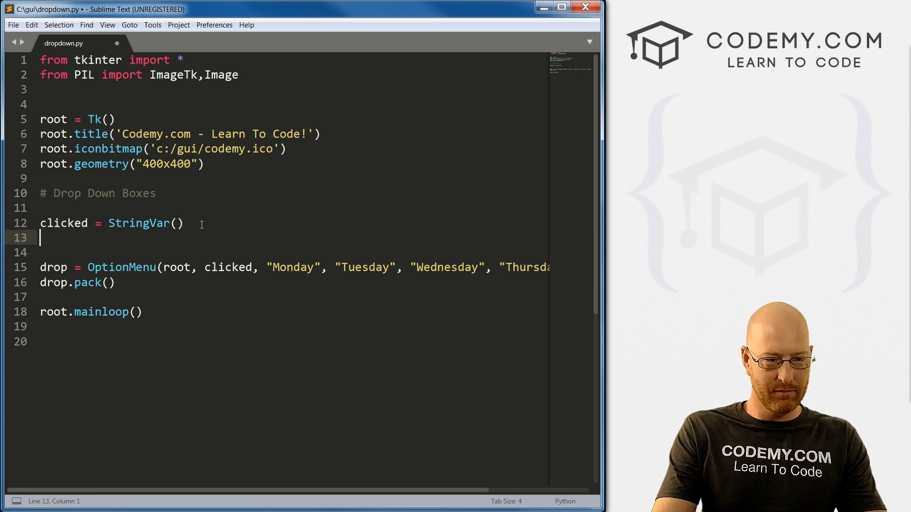
{"action": "type", "text": "clicked"}
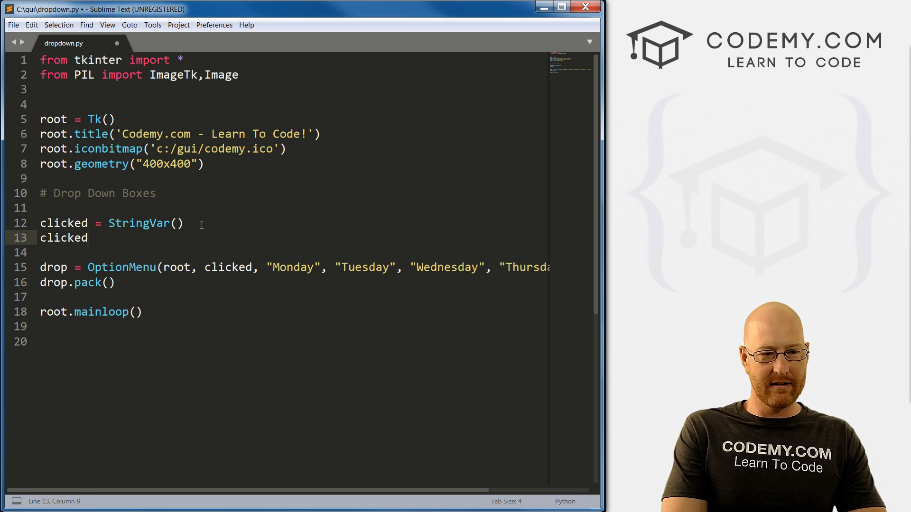
{"action": "type", "text": ".set"}
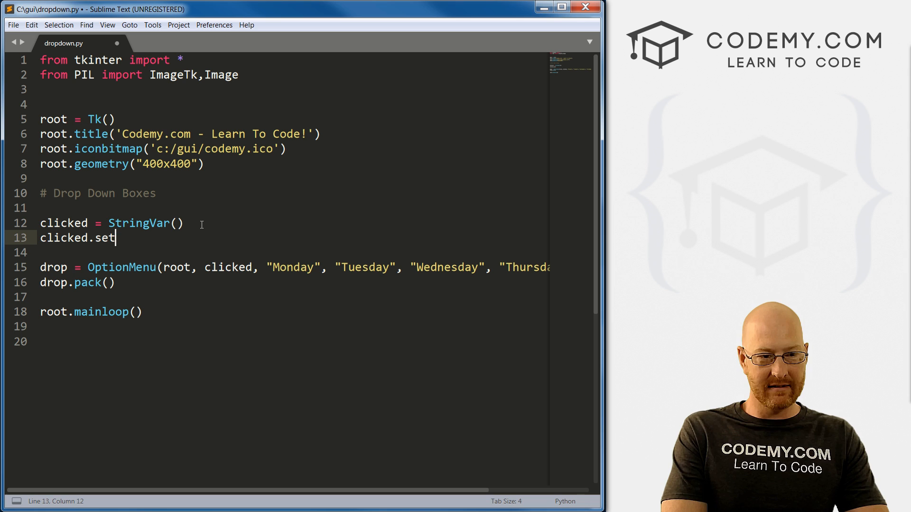
{"action": "type", "text": "(\"\")"}
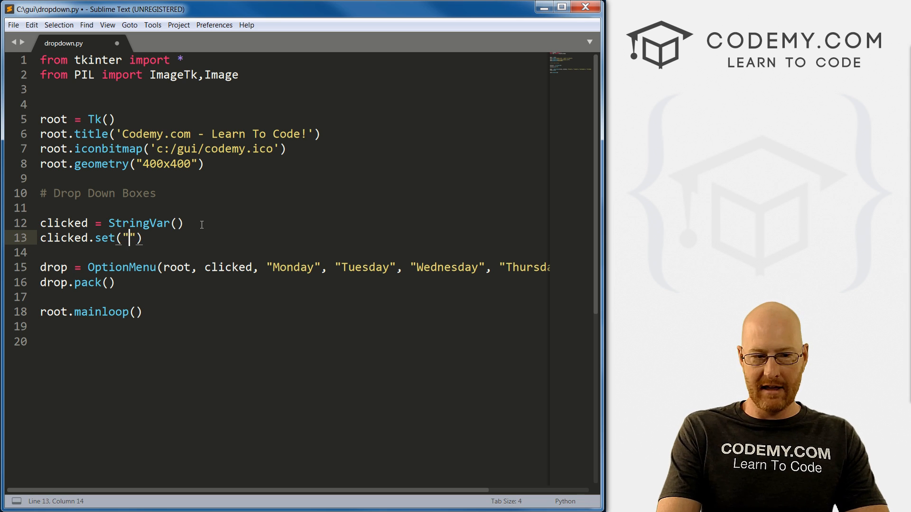
{"action": "type", "text": "Monday"}
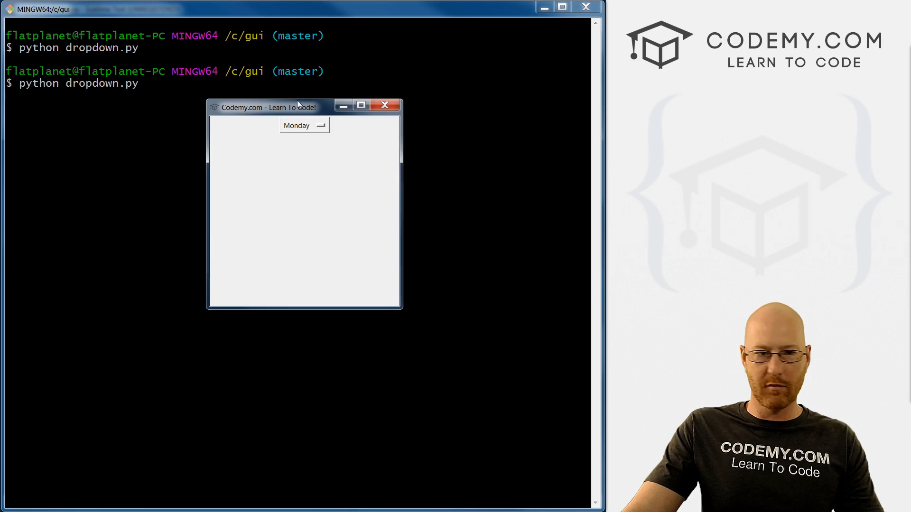
Step: Check the default, then pick Tuesday and then Thursday from the weekday dropdown
{"action": "left_click", "coordinate": [303, 125]}
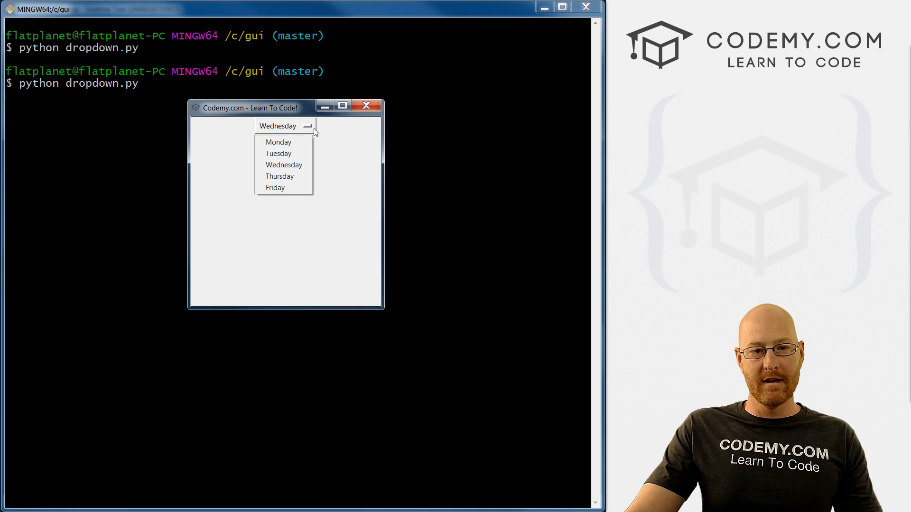
{"action": "left_click", "coordinate": [278, 154]}
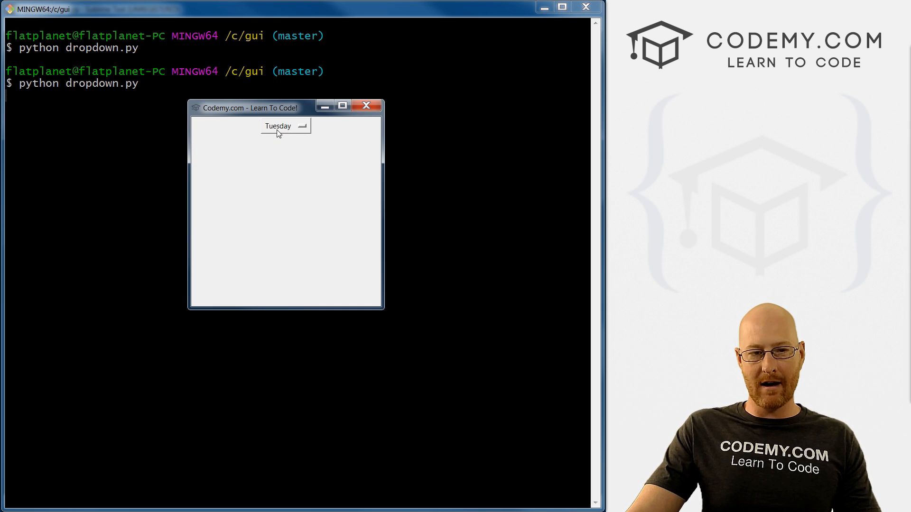
{"action": "left_click", "coordinate": [285, 126]}
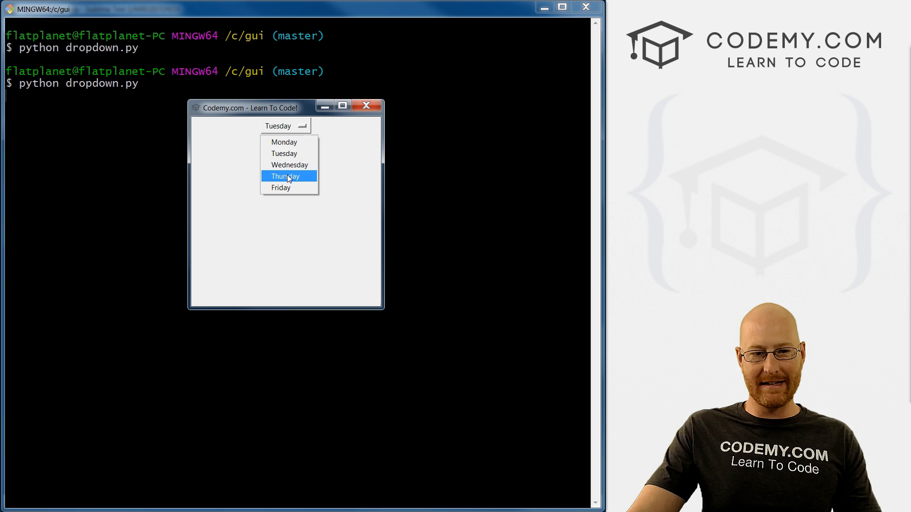
{"action": "left_click", "coordinate": [285, 176]}
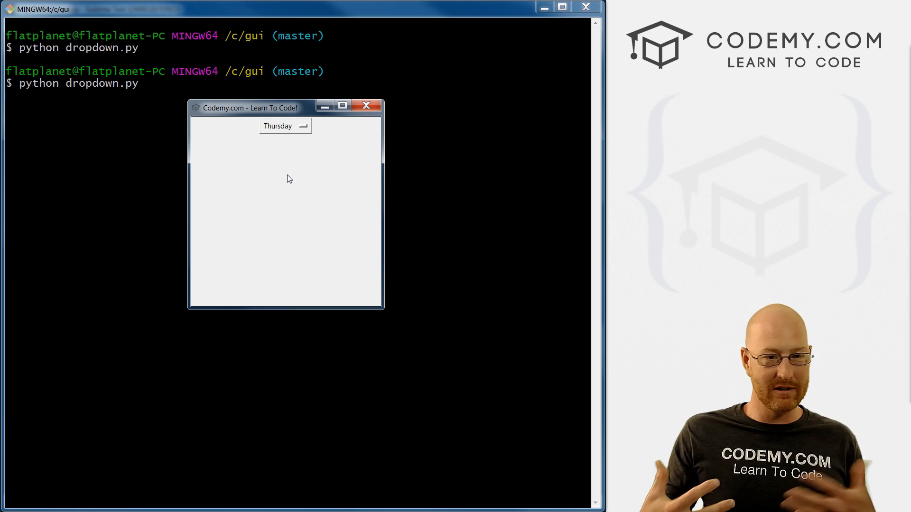
{"action": "left_click", "coordinate": [366, 105]}
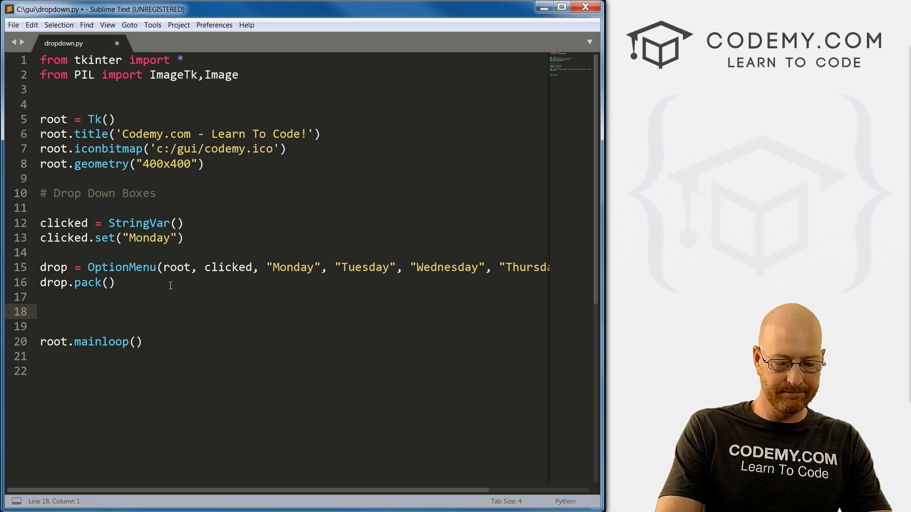
Step: Add myButton = Button(root, text="Show Selection", command=show)
{"action": "type", "text": "myButton"}
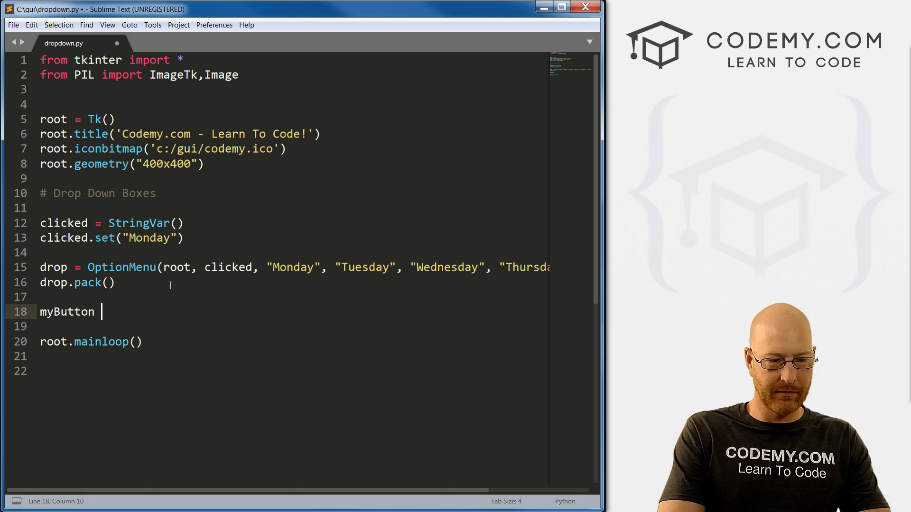
{"action": "type", "text": "= Button()"}
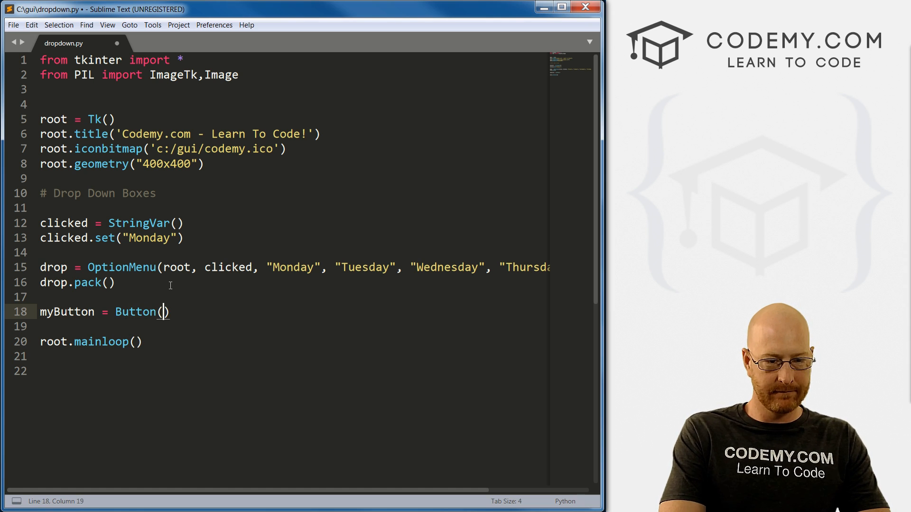
{"action": "type", "text": "root,"}
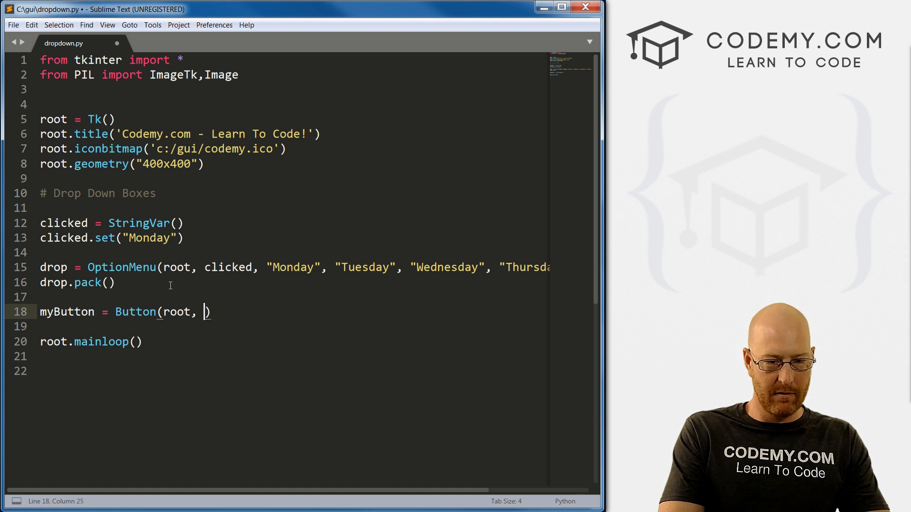
{"action": "type", "text": "text"}
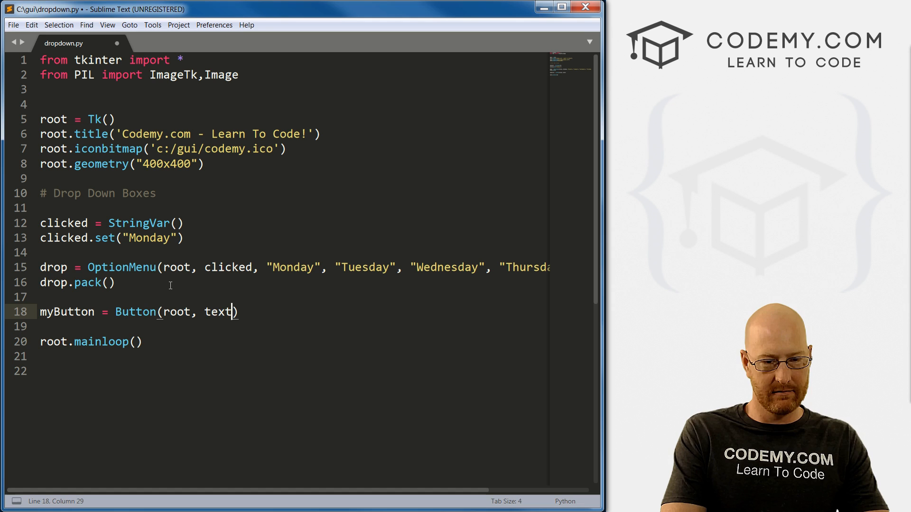
{"action": "type", "text": "=\"Show \""}
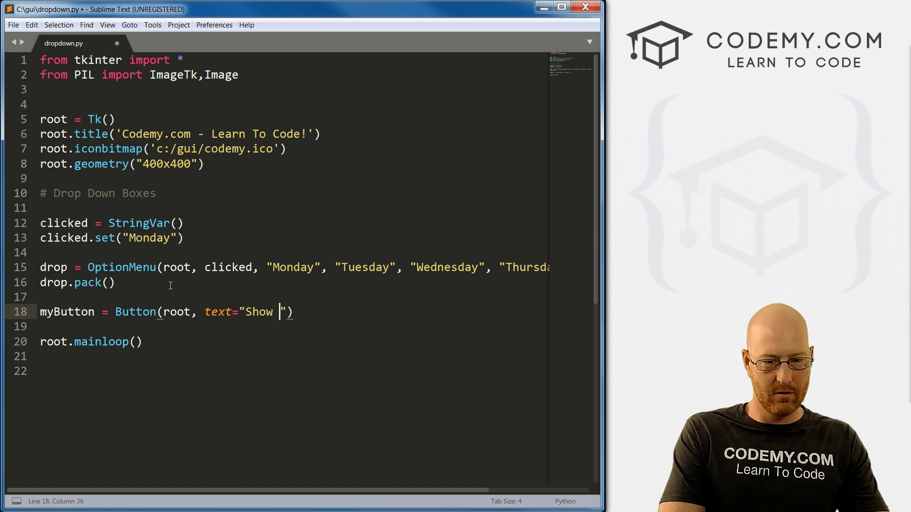
{"action": "type", "text": "Selection"}
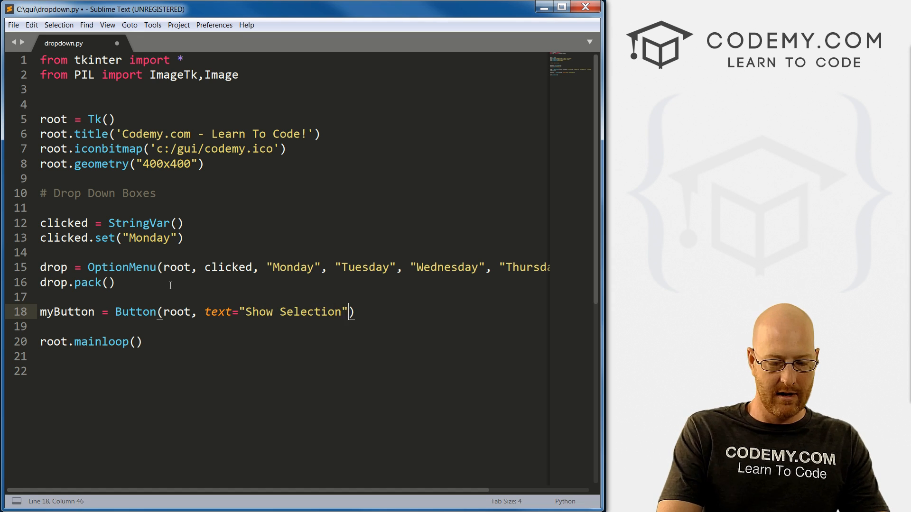
{"action": "type", "text": ", command="}
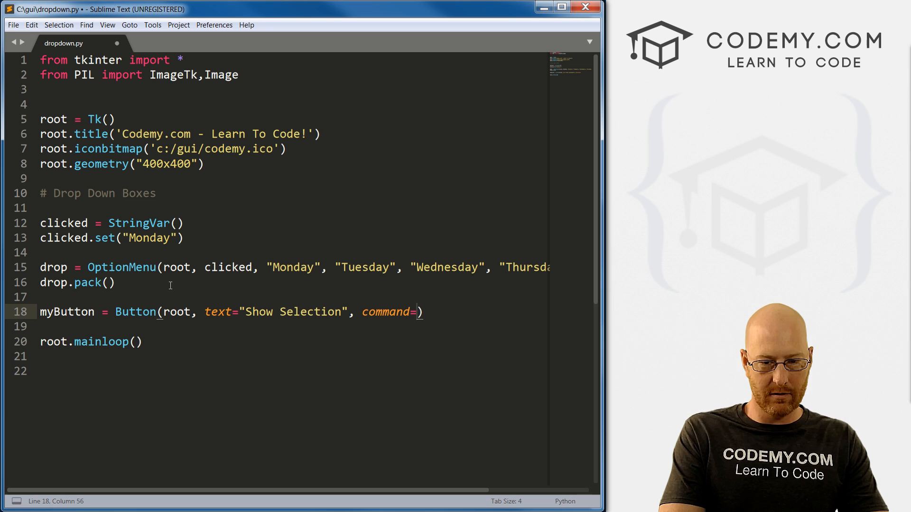
{"action": "type", "text": "show"}
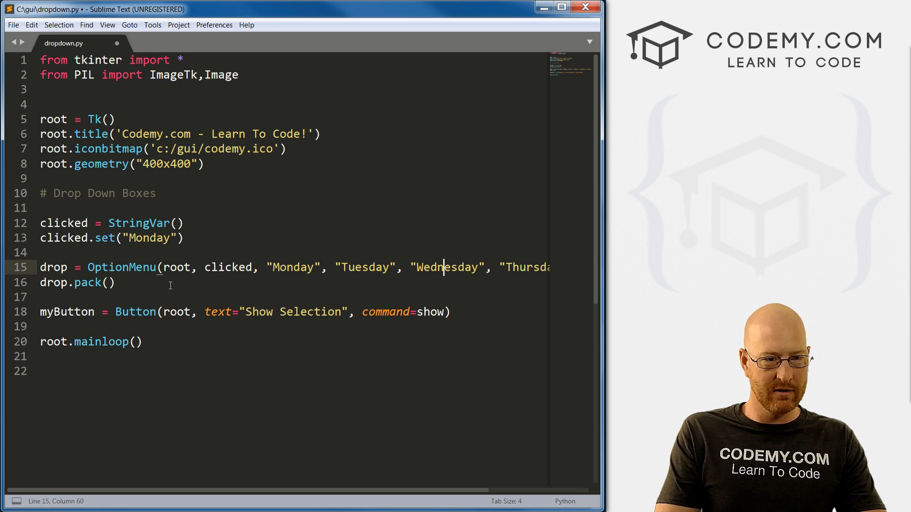
Step: Define show() packing myLabel = Label(root, text=clicked.get()), pack the button, and save
{"action": "key", "text": "enter"}
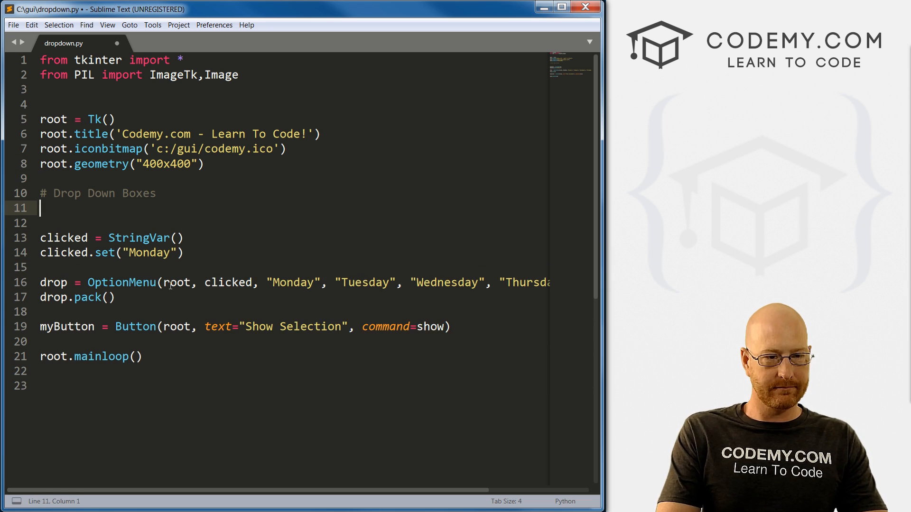
{"action": "type", "text": "def s"}
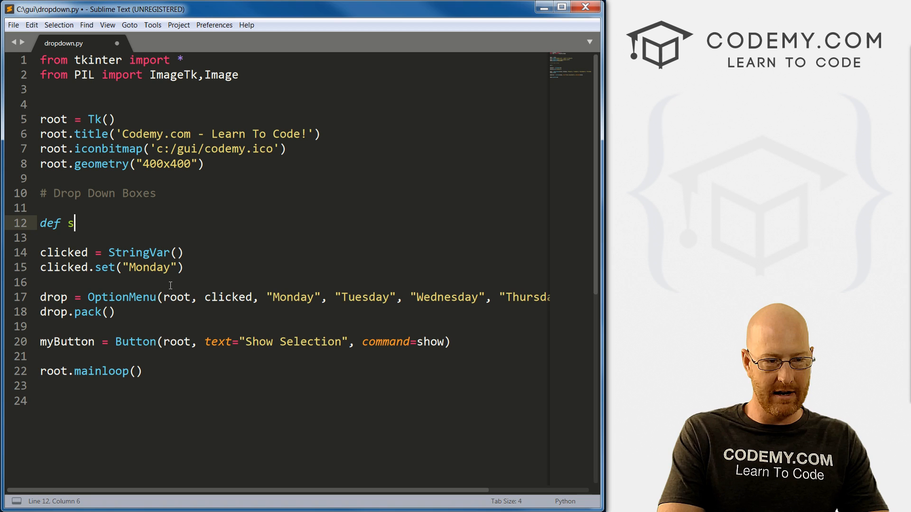
{"action": "type", "text": "how)"}
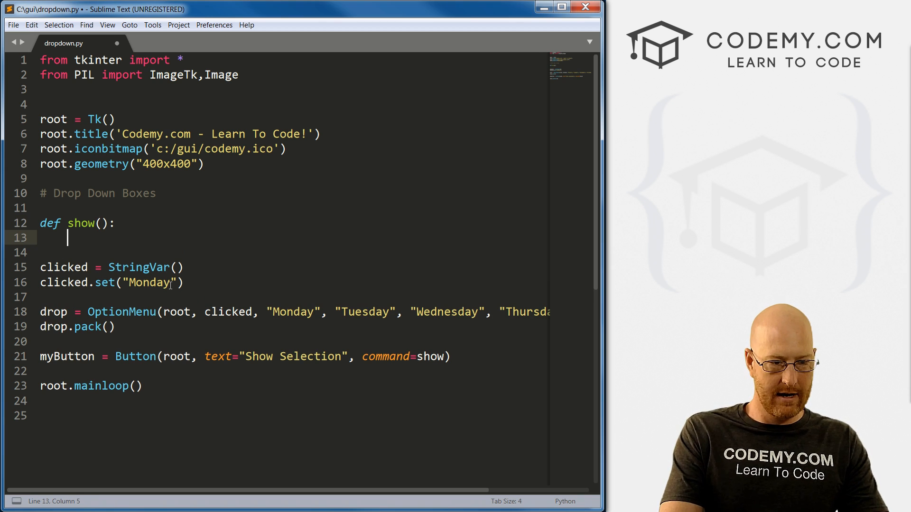
{"action": "type", "text": "myLabel = L"}
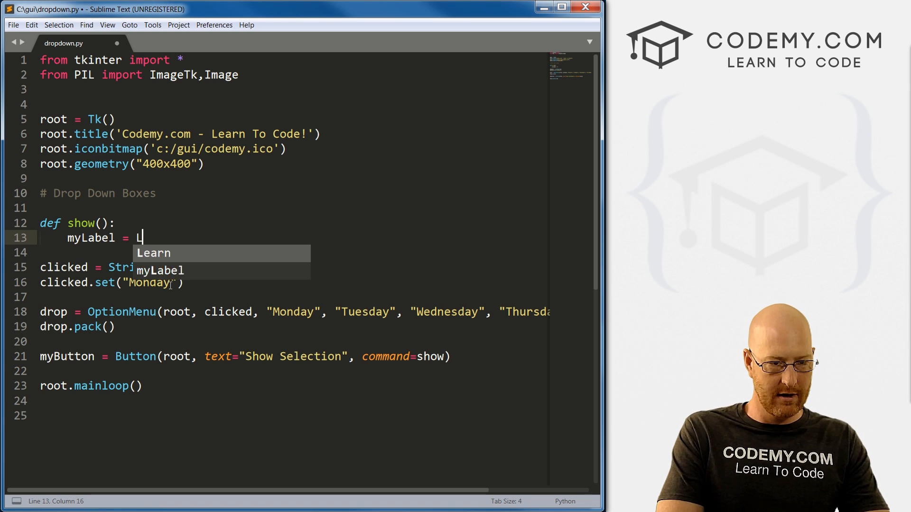
{"action": "type", "text": "abel(root)"}
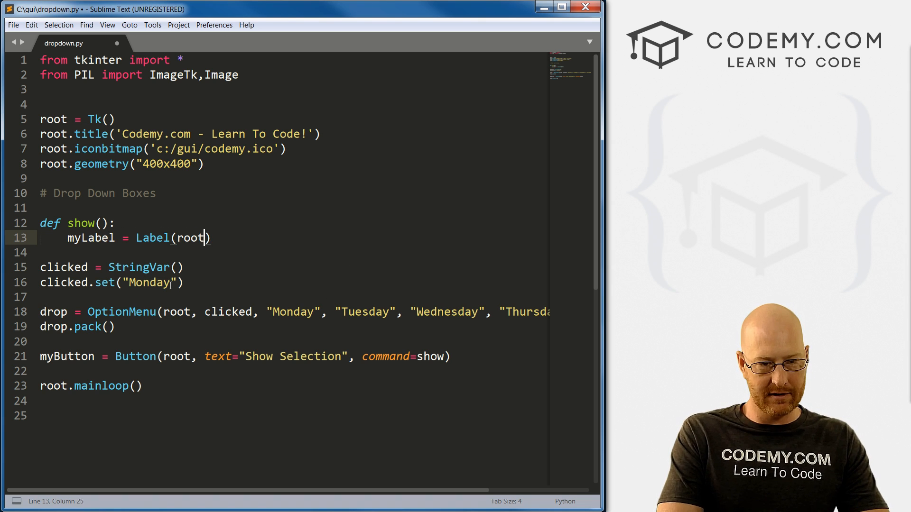
{"action": "type", "text": ", text="}
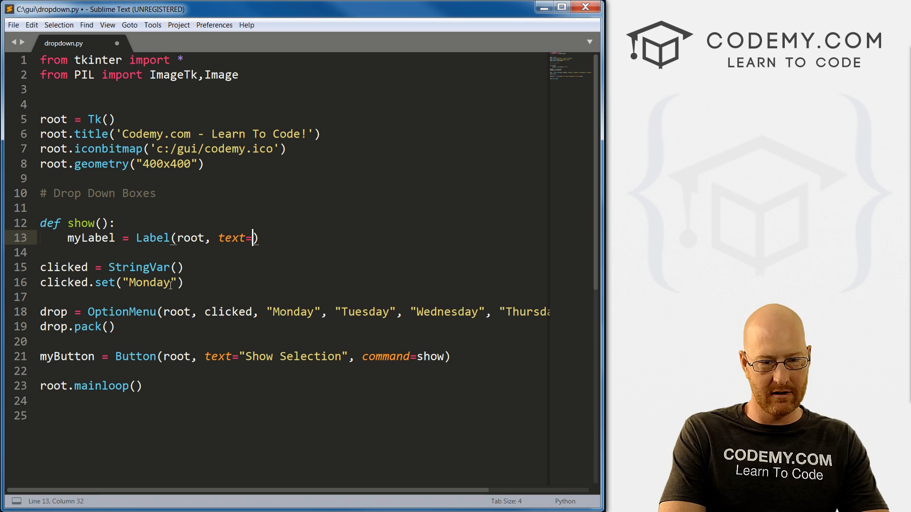
{"action": "type", "text": "\"\""}
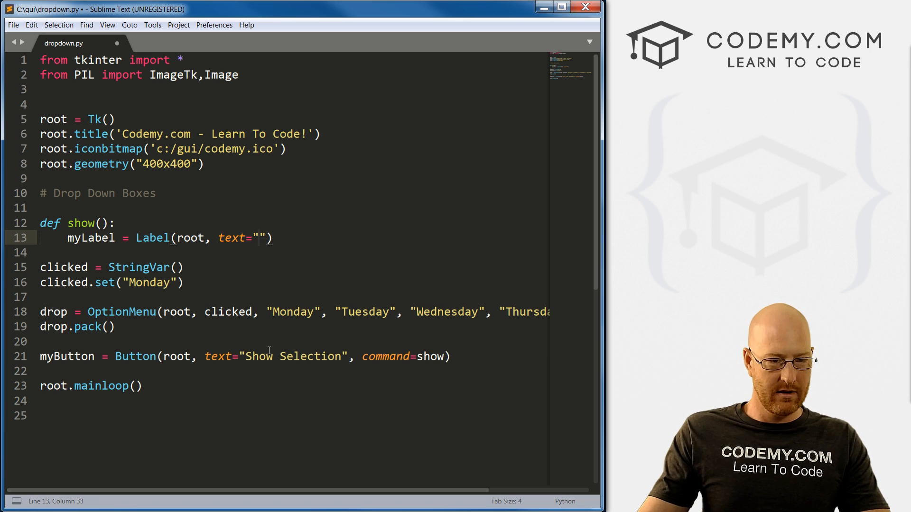
{"action": "type", "text": "c"}
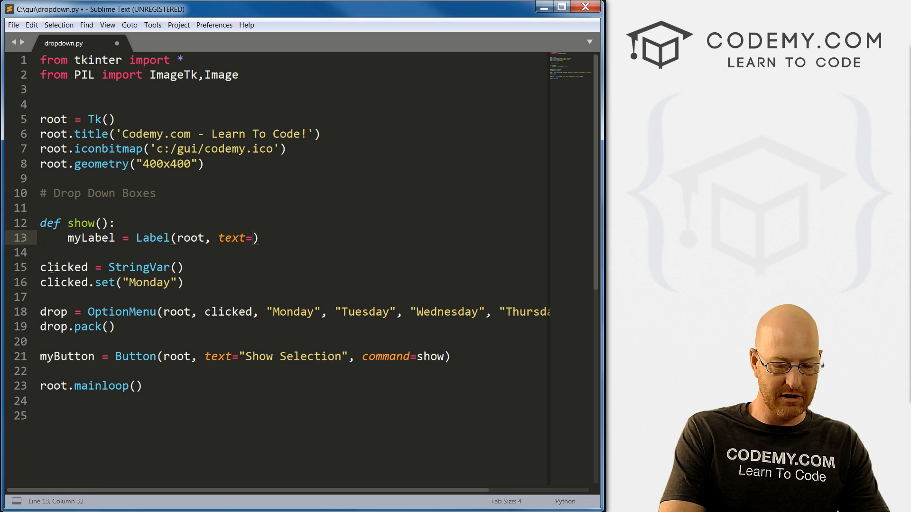
{"action": "type", "text": "clicked.g"}
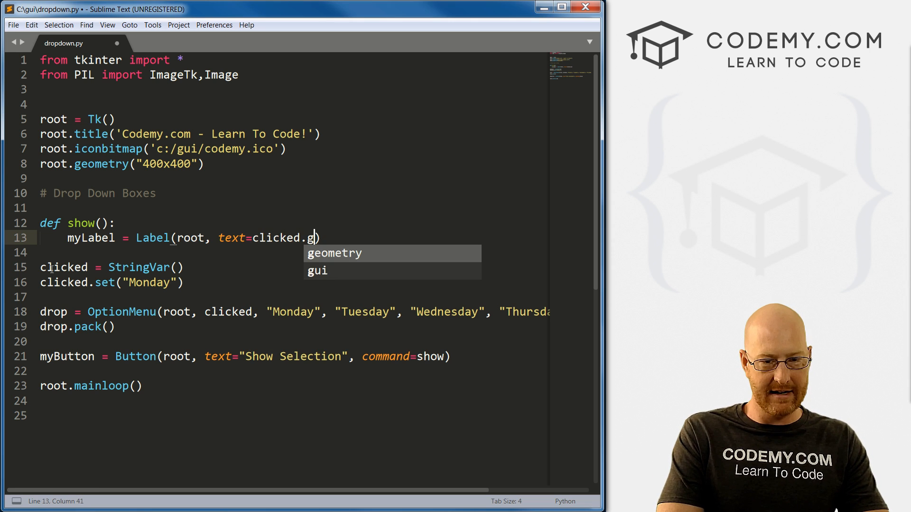
{"action": "type", "text": "et()"}
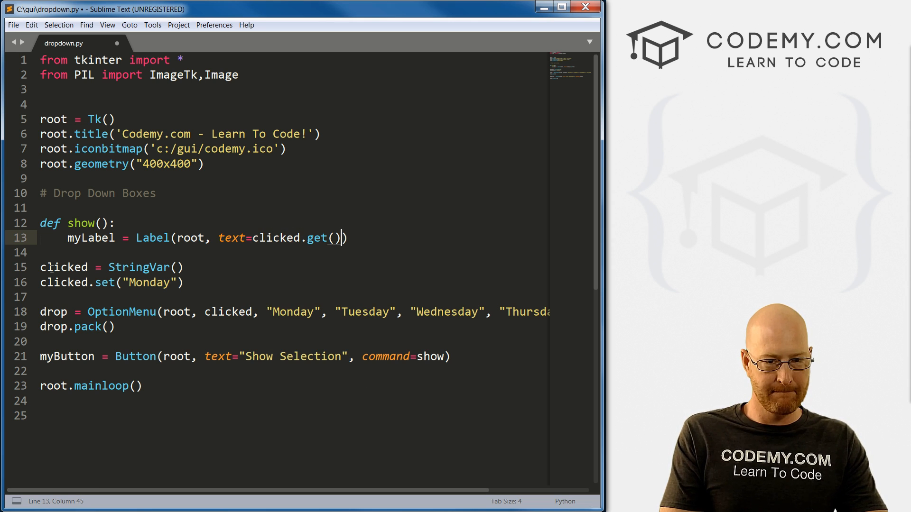
{"action": "type", "text": ".pack()"}
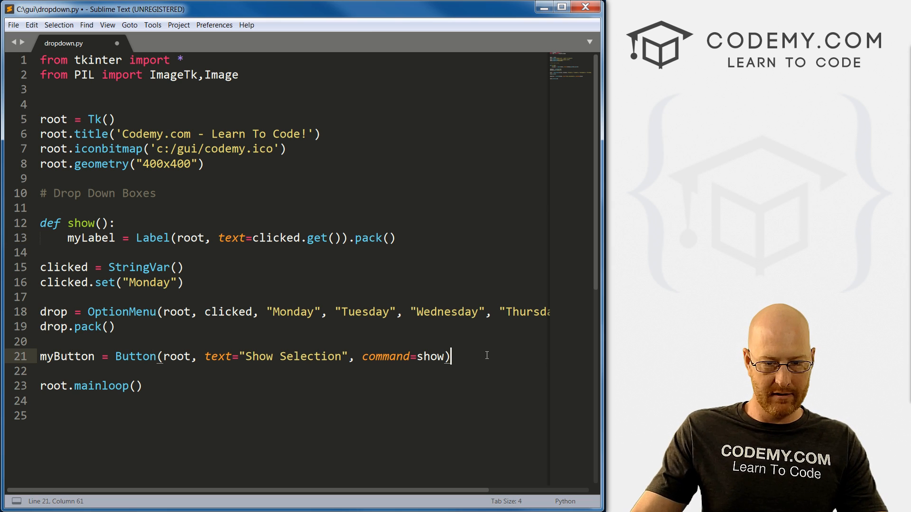
{"action": "type", "text": ".pack()"}
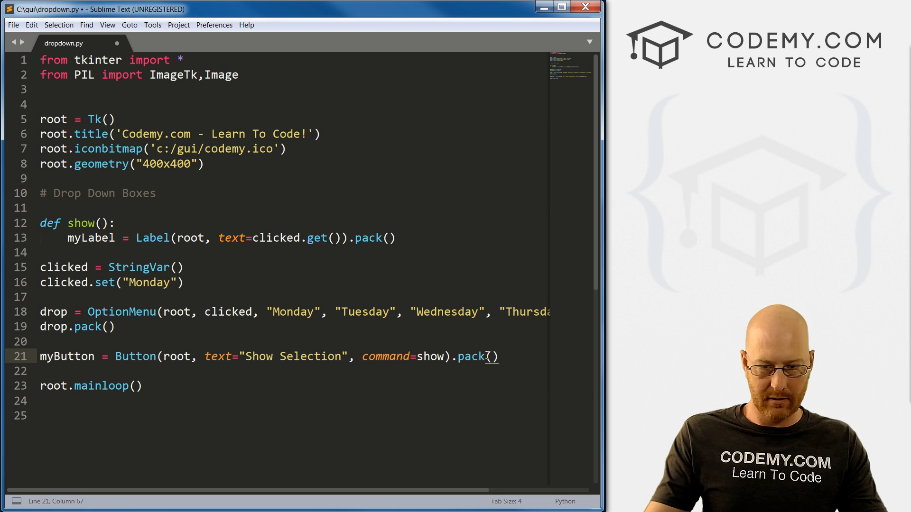
{"action": "key", "text": "ctrl+s"}
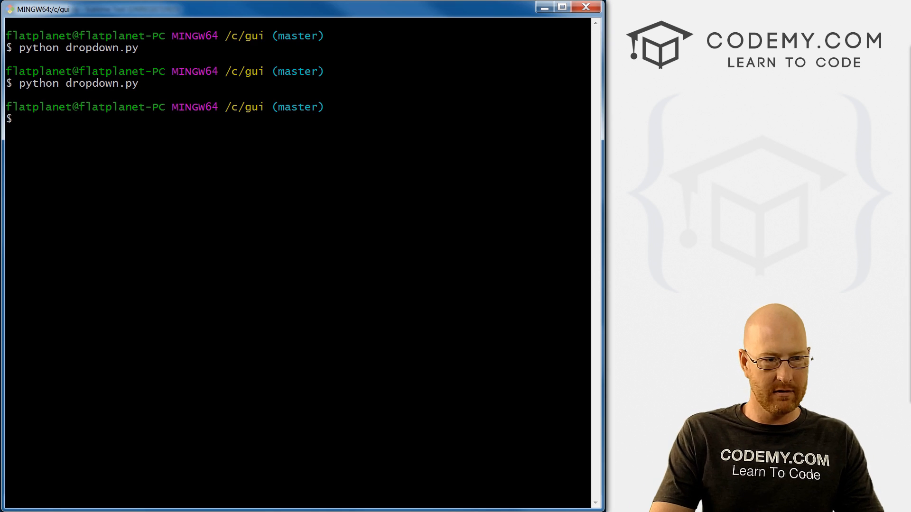
Step: Run python dropdown.py and use Show Selection to list Monday, then the newly chosen day
{"action": "type", "text": "python dropdown.py"}
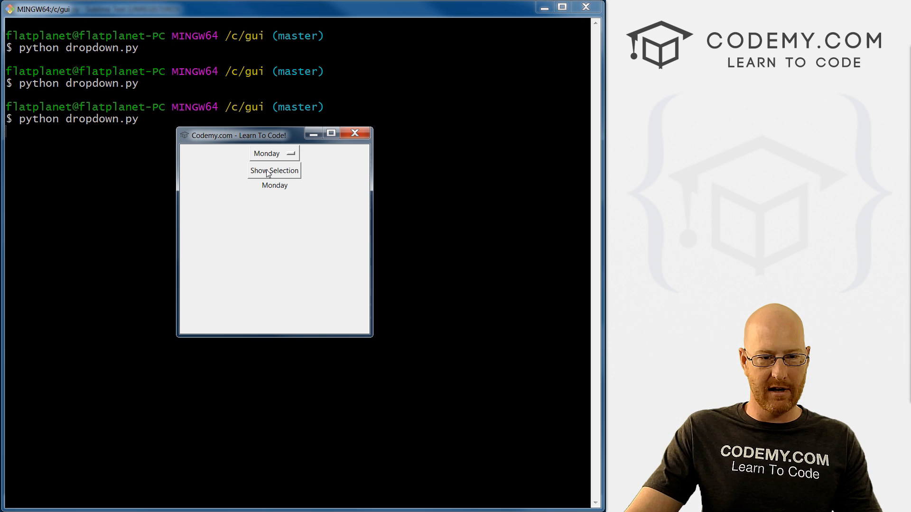
{"action": "left_click", "coordinate": [273, 154]}
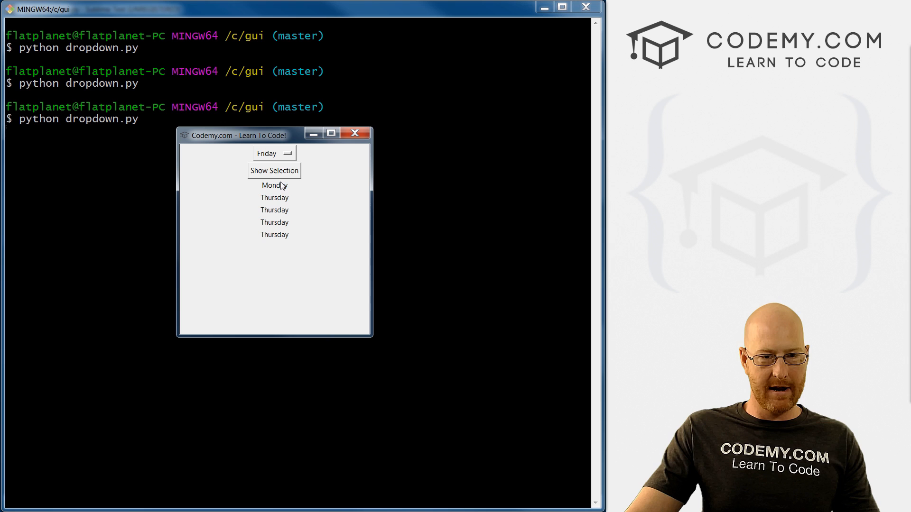
{"action": "left_click", "coordinate": [274, 170]}
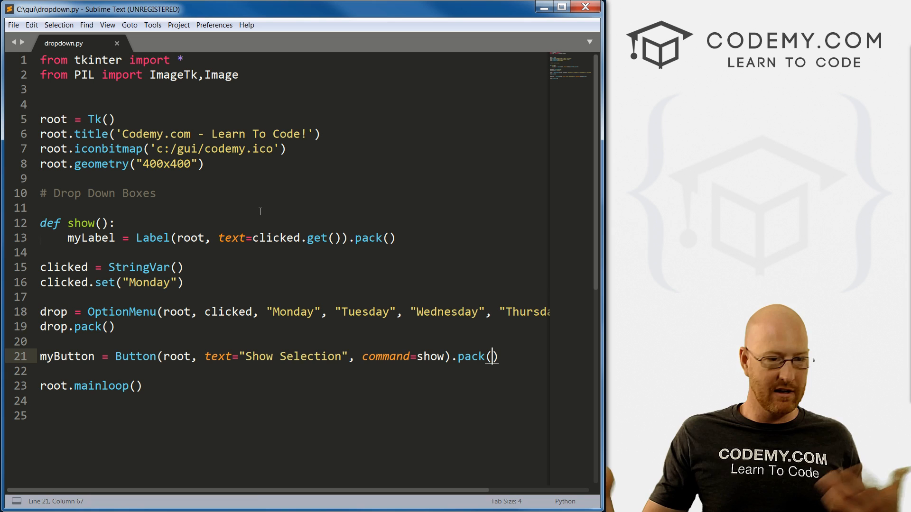
Step: Insert a blank line between show() and the clicked StringVar declaration
{"action": "key", "text": "enter"}
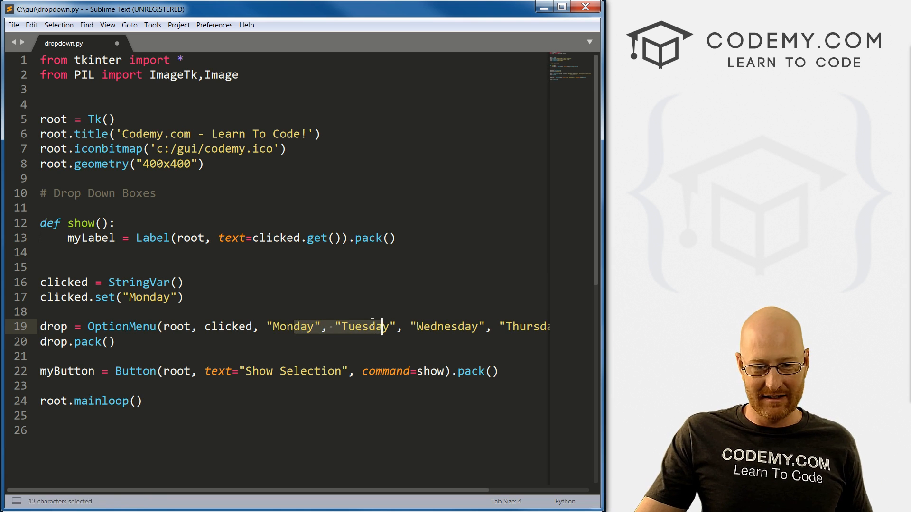
{"action": "scroll", "scroll_direction": "right", "scroll_amount": 3}
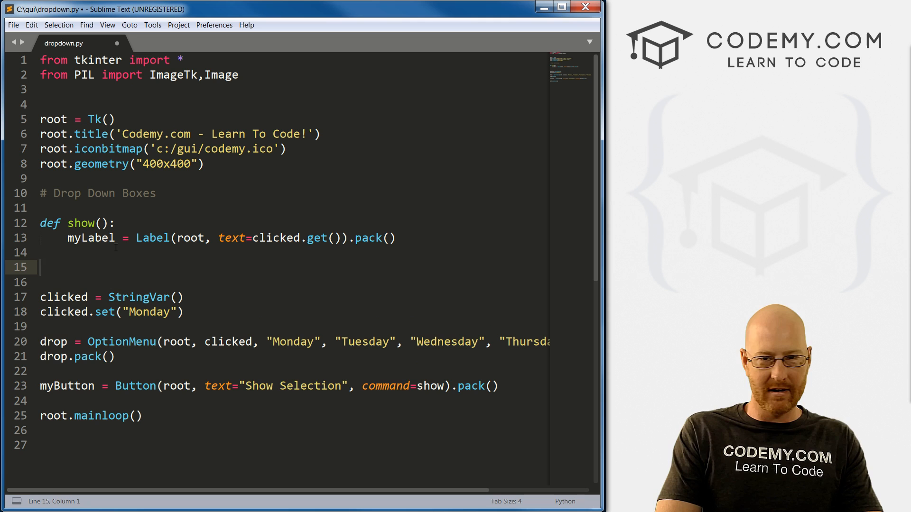
Step: Type options = ["Monday", "Tuesday", "Wednesday", "Thursday", "Friday"], splitting the days onto separate lines
{"action": "type", "text": "options ="}
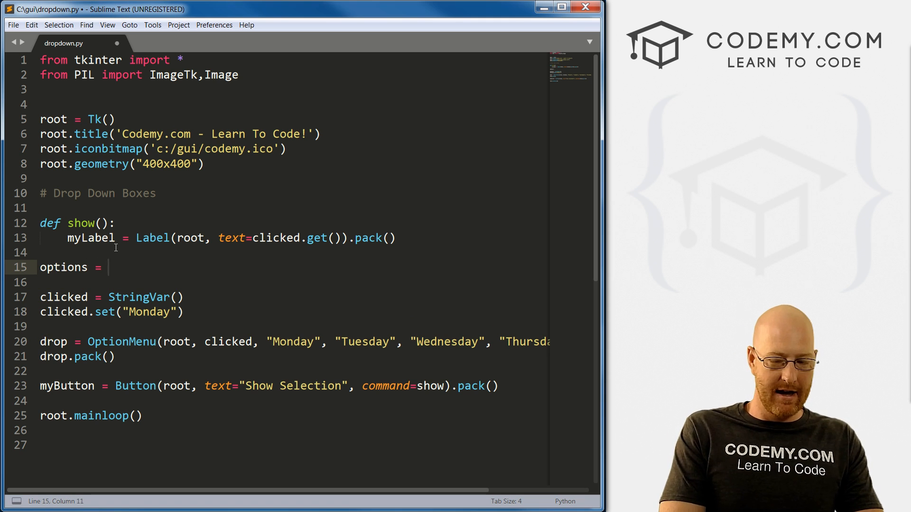
{"action": "type", "text": "["}
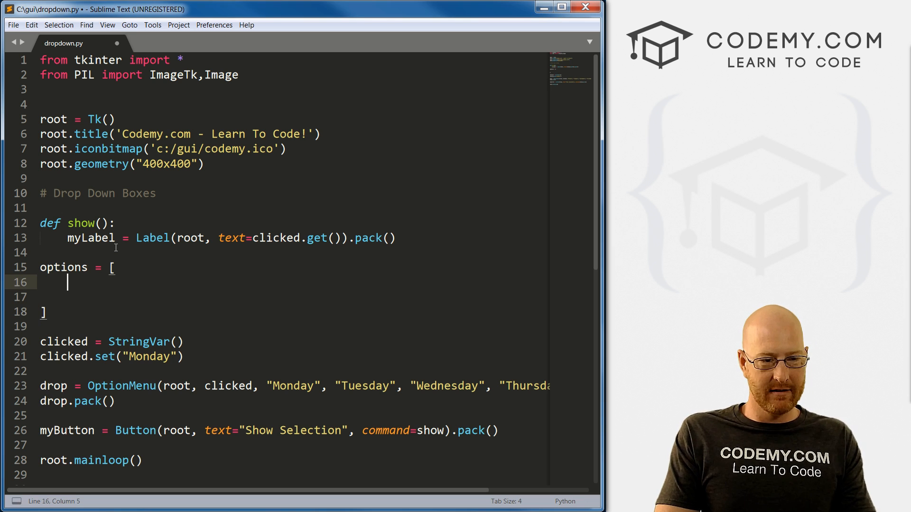
{"action": "type", "text": "\"Monday\", \"Tuesday\", \"Wednesday\", \"Thursday\", \"Friday\""}
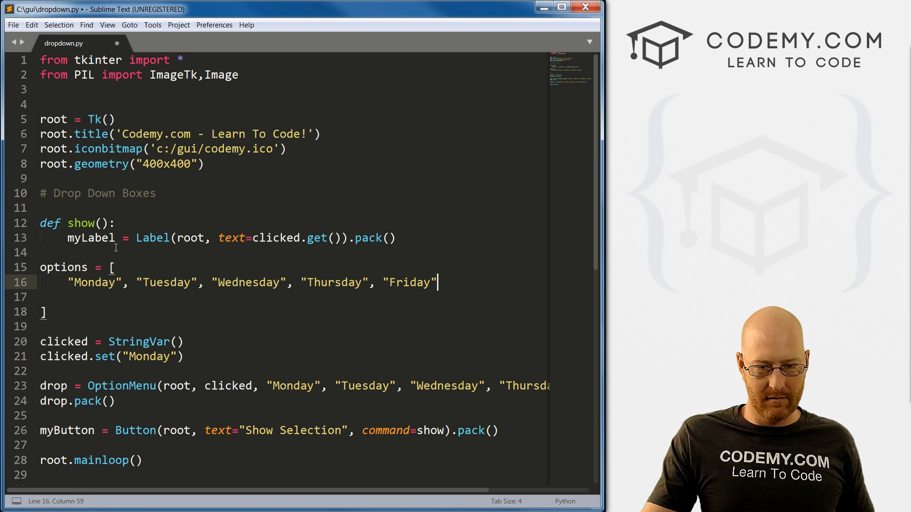
{"action": "left_click", "coordinate": [138, 282]}
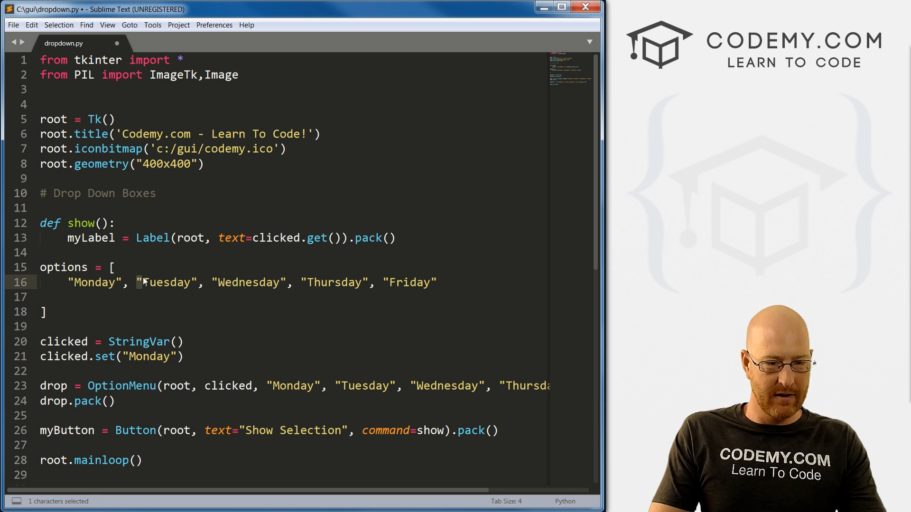
{"action": "key", "text": "Enter"}
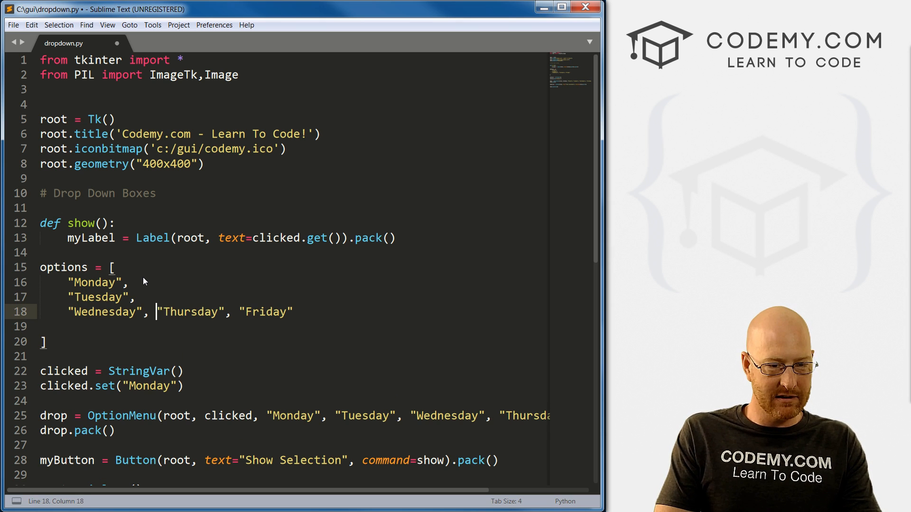
{"action": "key", "text": "Enter"}
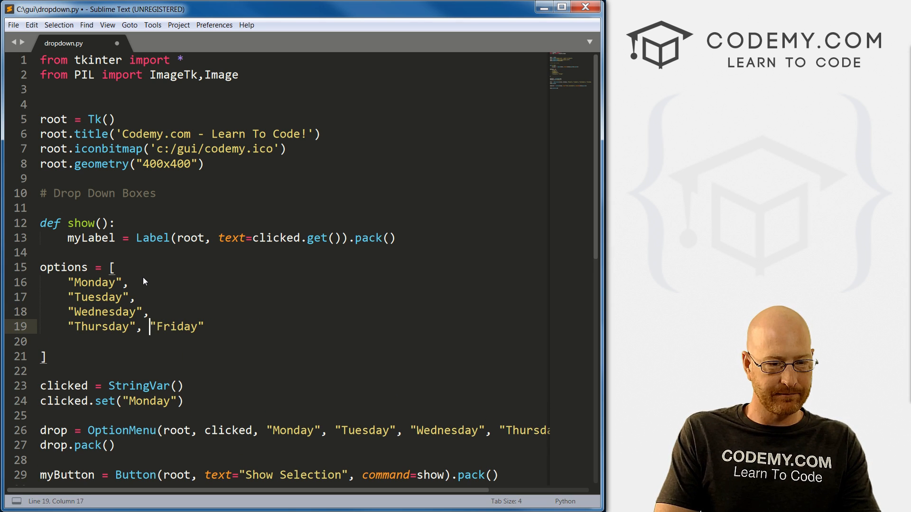
{"action": "key", "text": "enter"}
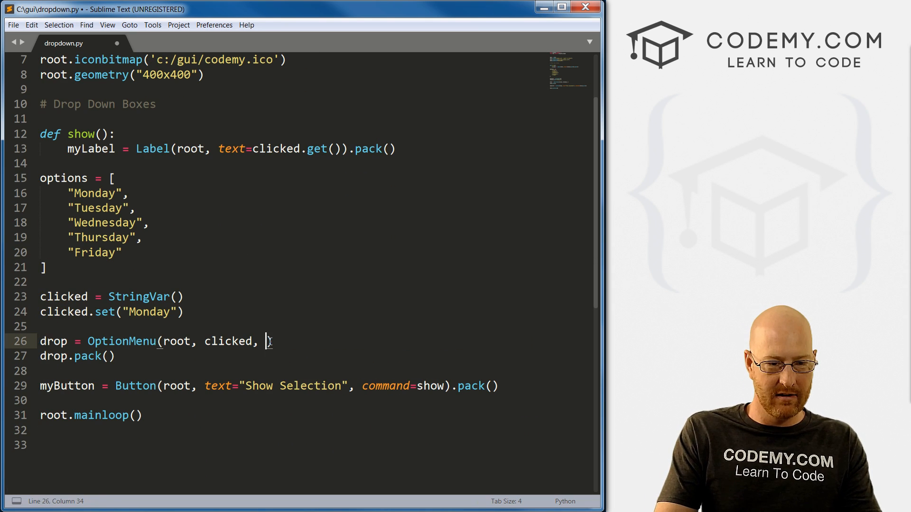
Step: Pass *options to OptionMenu and set clicked's default to options[0], i.e. Monday
{"action": "type", "text": "options)"}
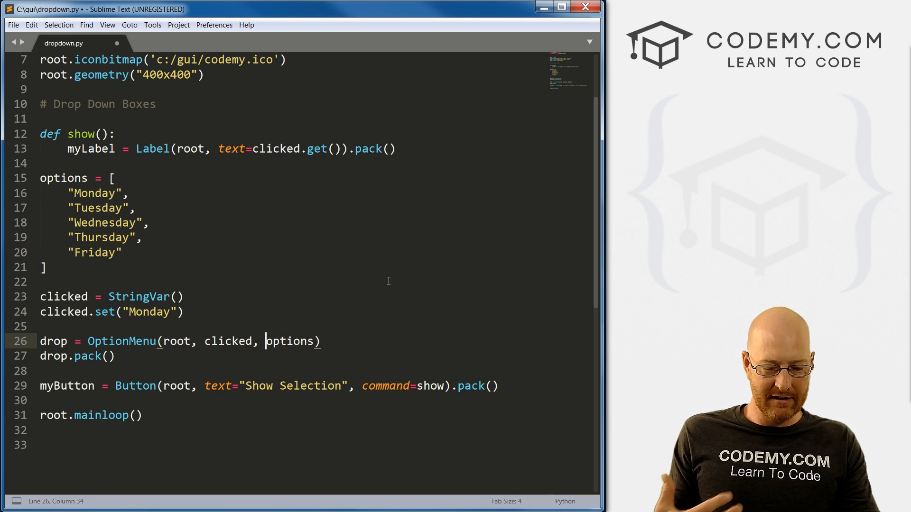
{"action": "type", "text": "*"}
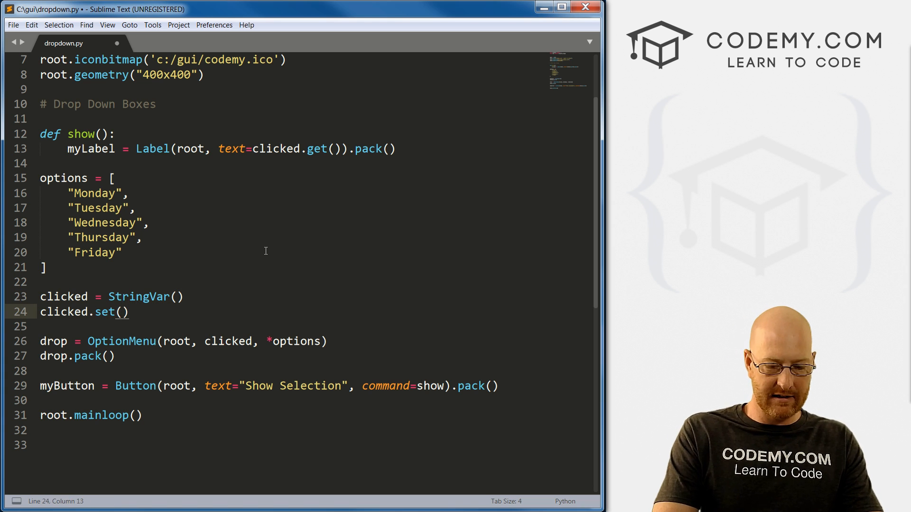
{"action": "type", "text": "options[]"}
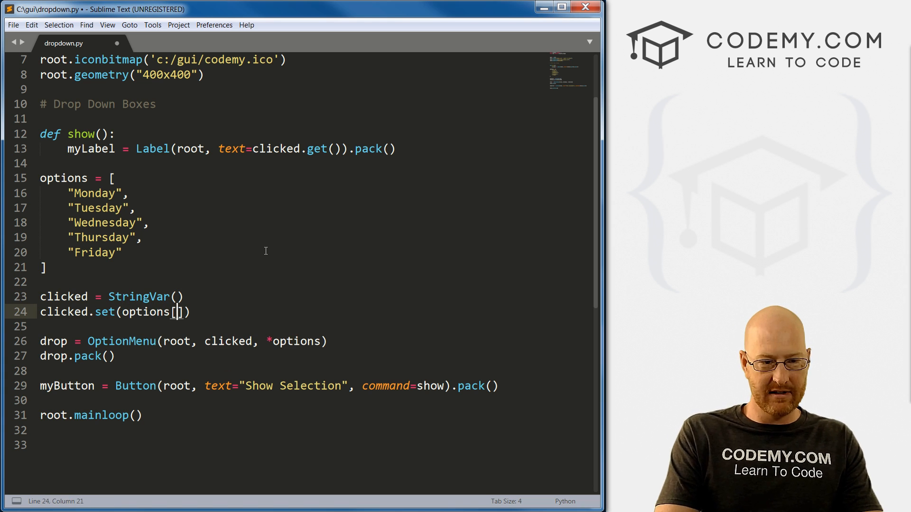
{"action": "type", "text": "0"}
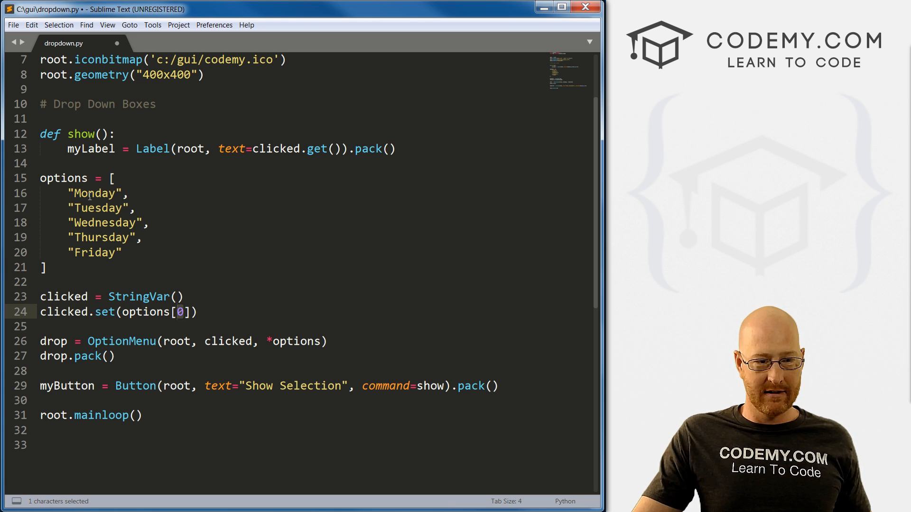
{"action": "left_click", "coordinate": [79, 194]}
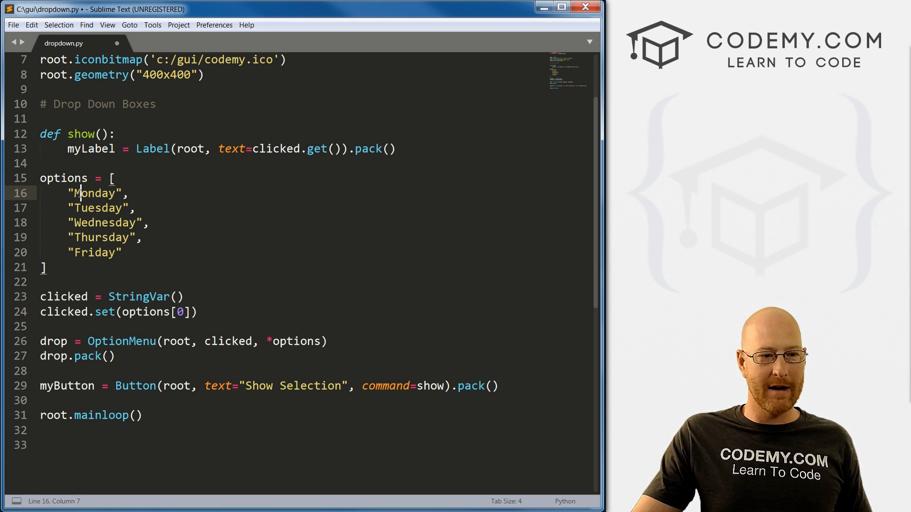
{"action": "double_click", "coordinate": [93, 193]}
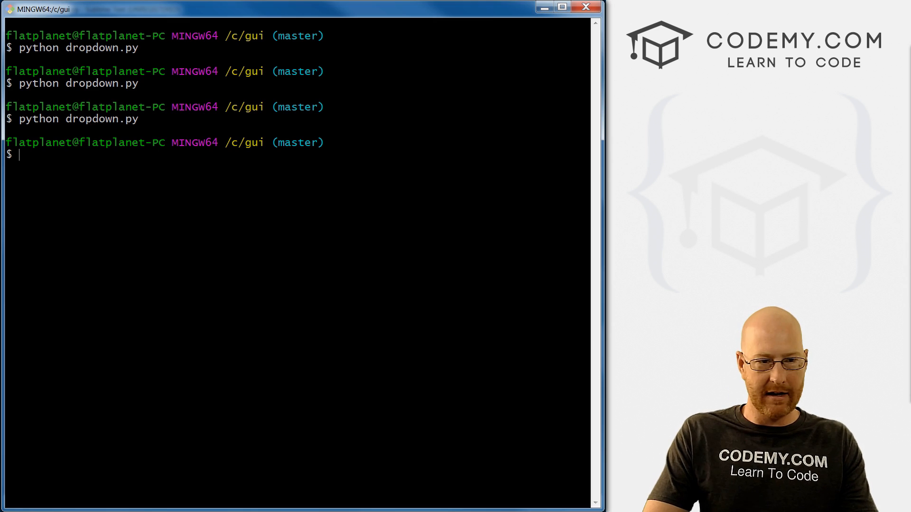
Step: Run dropdown.py and check that the day dropdown lists Monday through Friday
{"action": "type", "text": "python dropdown.py"}
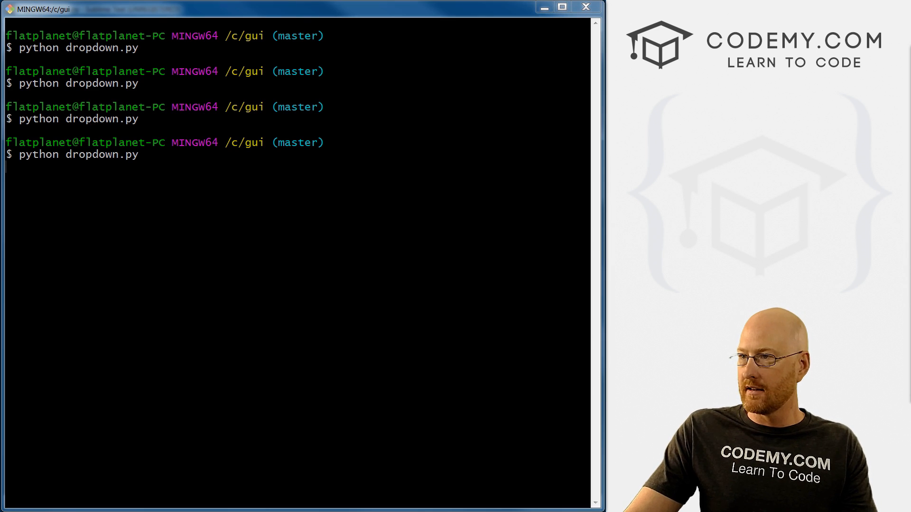
{"action": "left_click", "coordinate": [296, 86]}
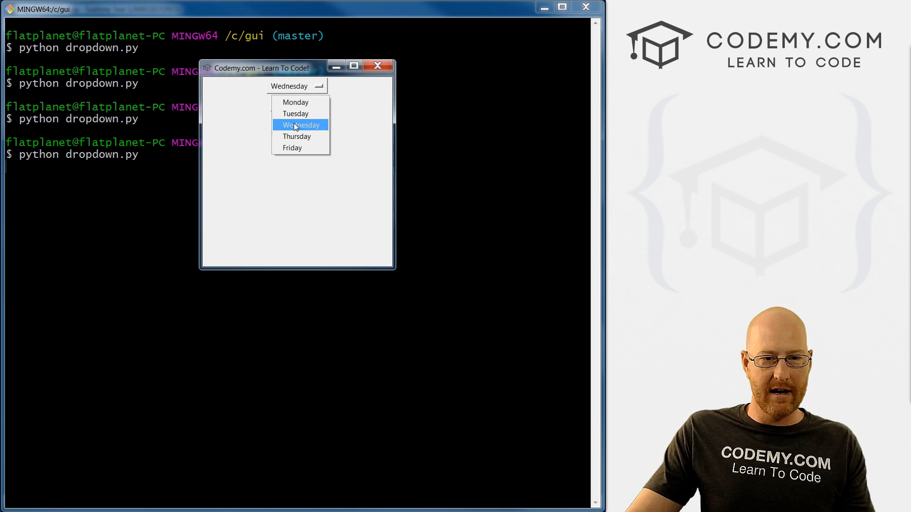
{"action": "left_click", "coordinate": [300, 124]}
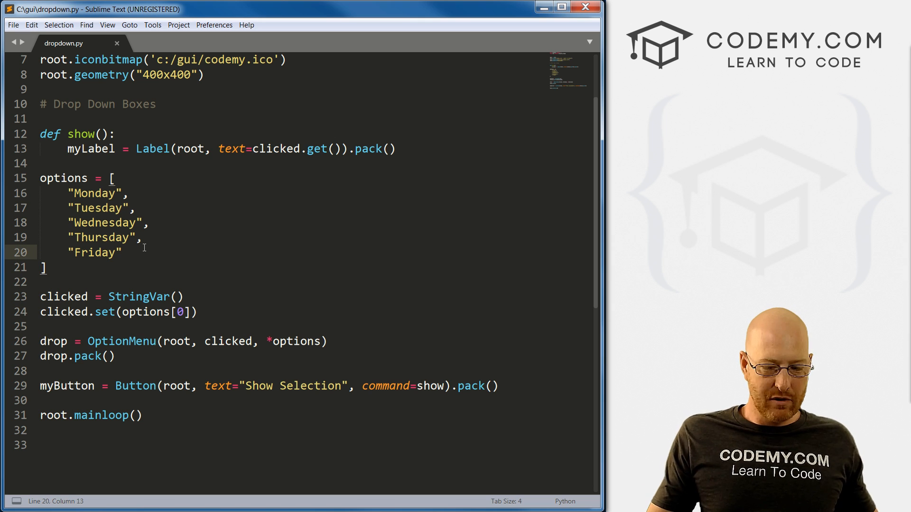
Step: Append "Saturday" after "Friday" in the options list and return to the terminal
{"action": "type", "text": ","}
{"action": "type", "text": "\"Sat"}
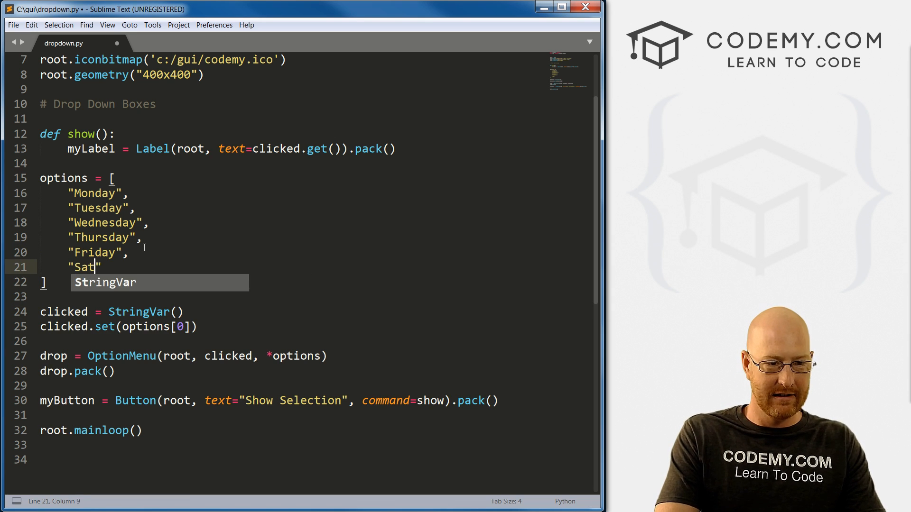
{"action": "type", "text": "urday"}
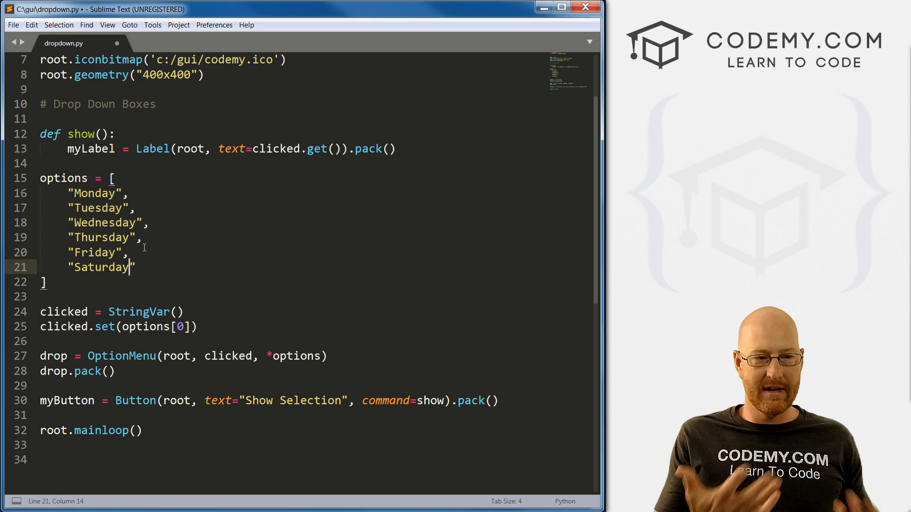
{"action": "left_click", "coordinate": [74, 178]}
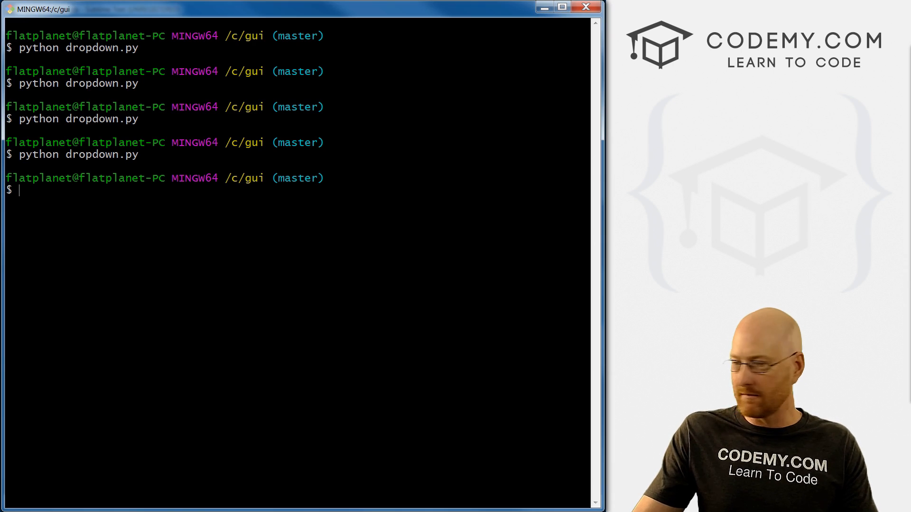
Step: Run dropdown.py, pick Saturday from the dropdown, and display it with Show Selection
{"action": "type", "text": "python dropdown.py"}
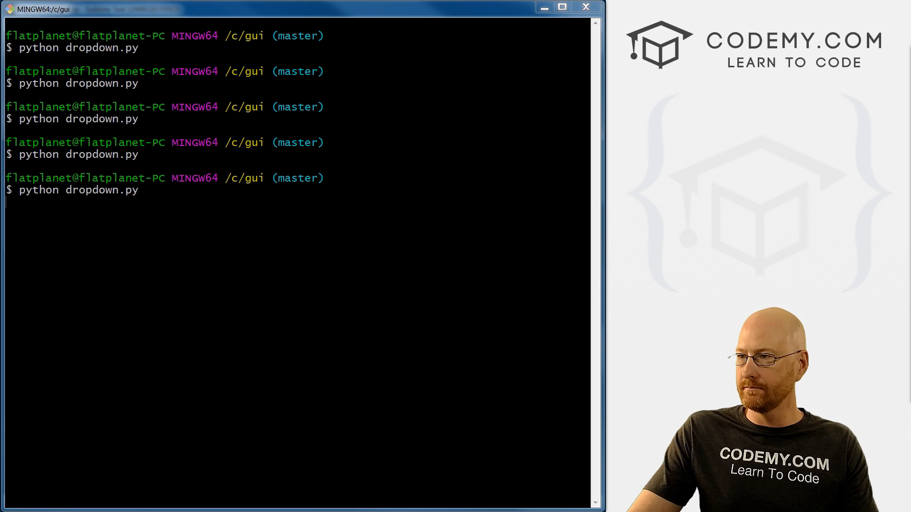
{"action": "left_click", "coordinate": [261, 69]}
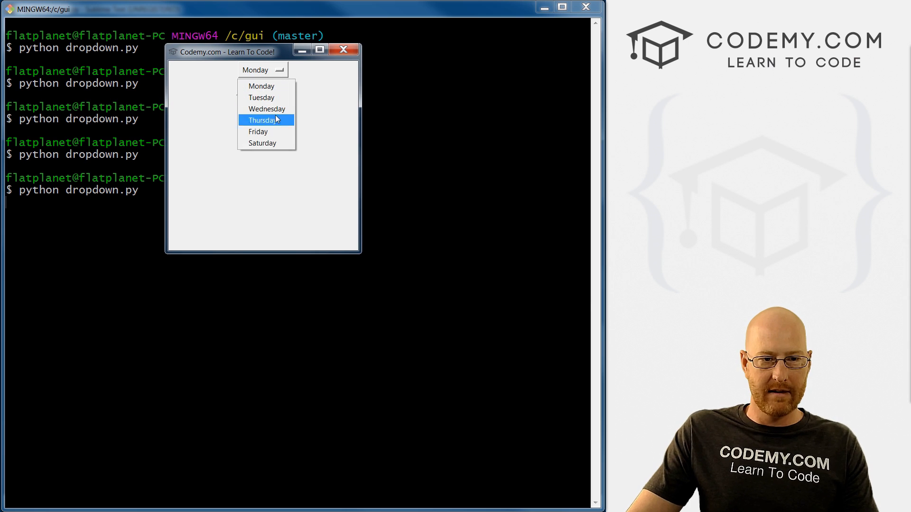
{"action": "left_click", "coordinate": [262, 142]}
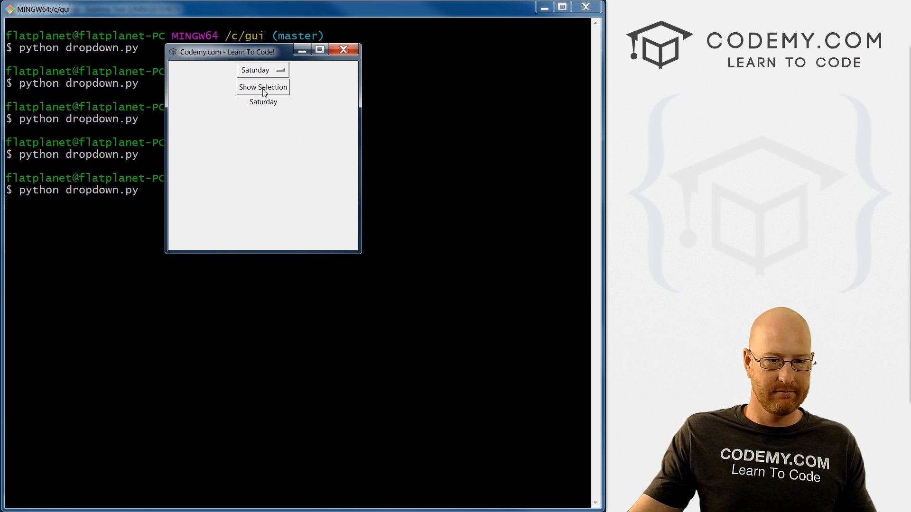
{"action": "left_click", "coordinate": [342, 49]}
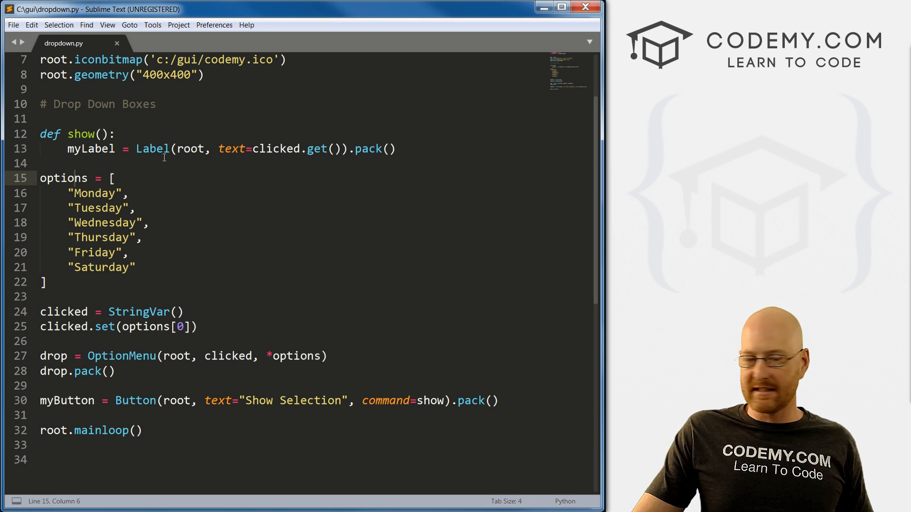
{"action": "scroll", "scroll_direction": "down", "scroll_amount": 3}
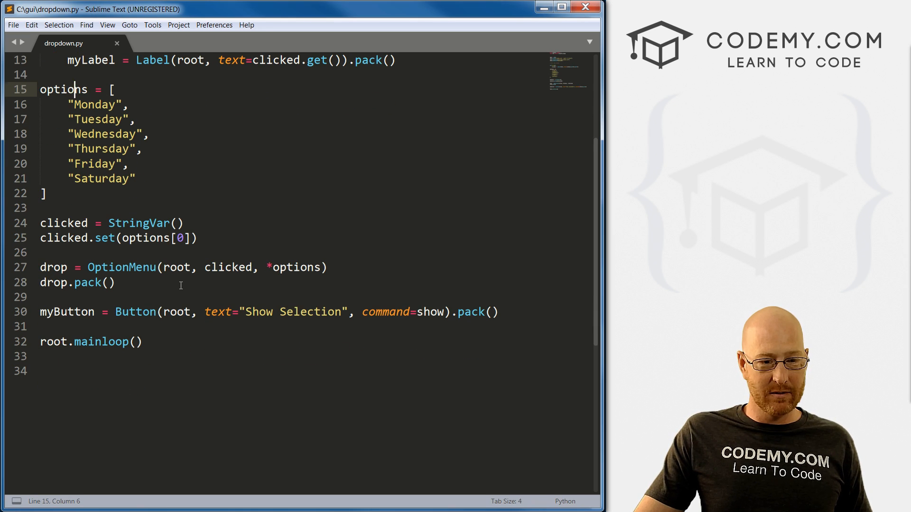
{"action": "double_click", "coordinate": [124, 222]}
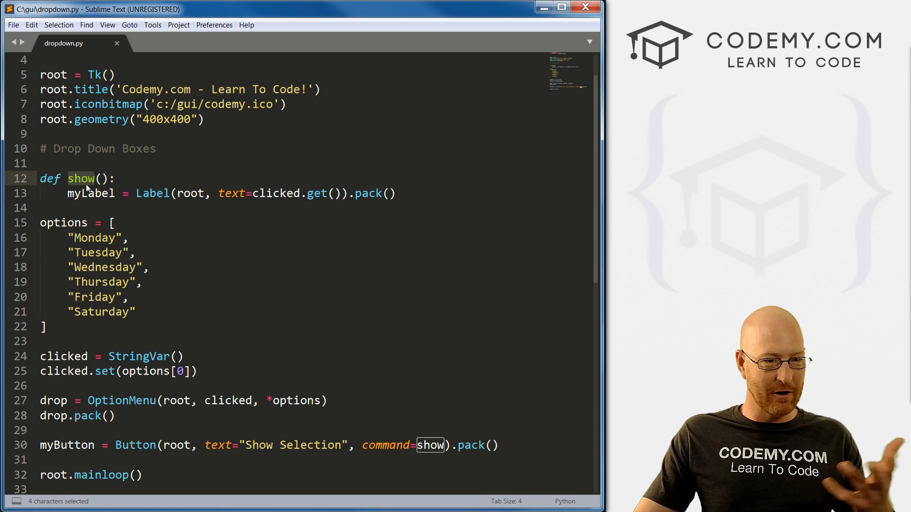
{"action": "double_click", "coordinate": [276, 193]}
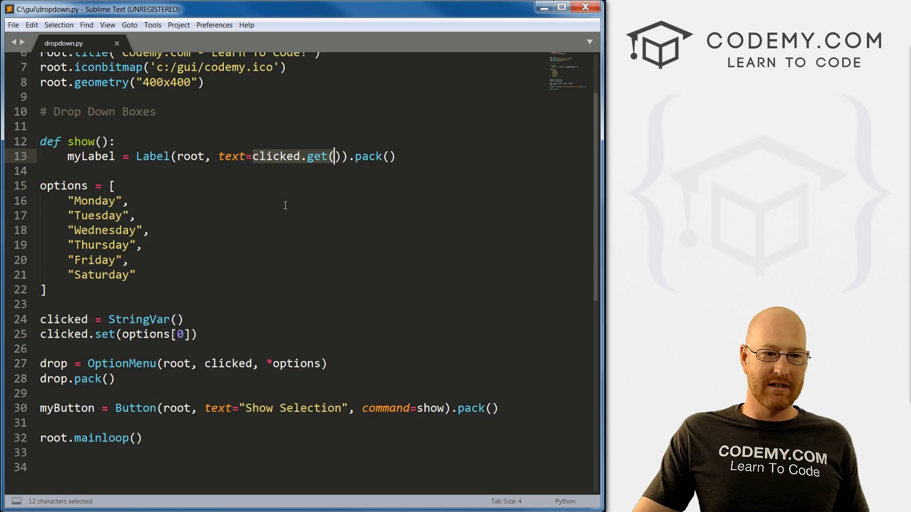
{"action": "scroll", "scroll_direction": "down", "scroll_amount": 3}
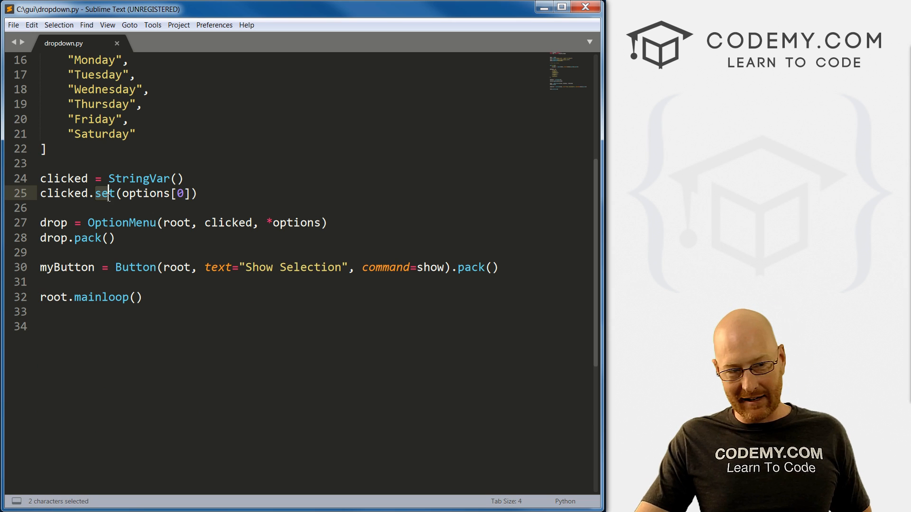